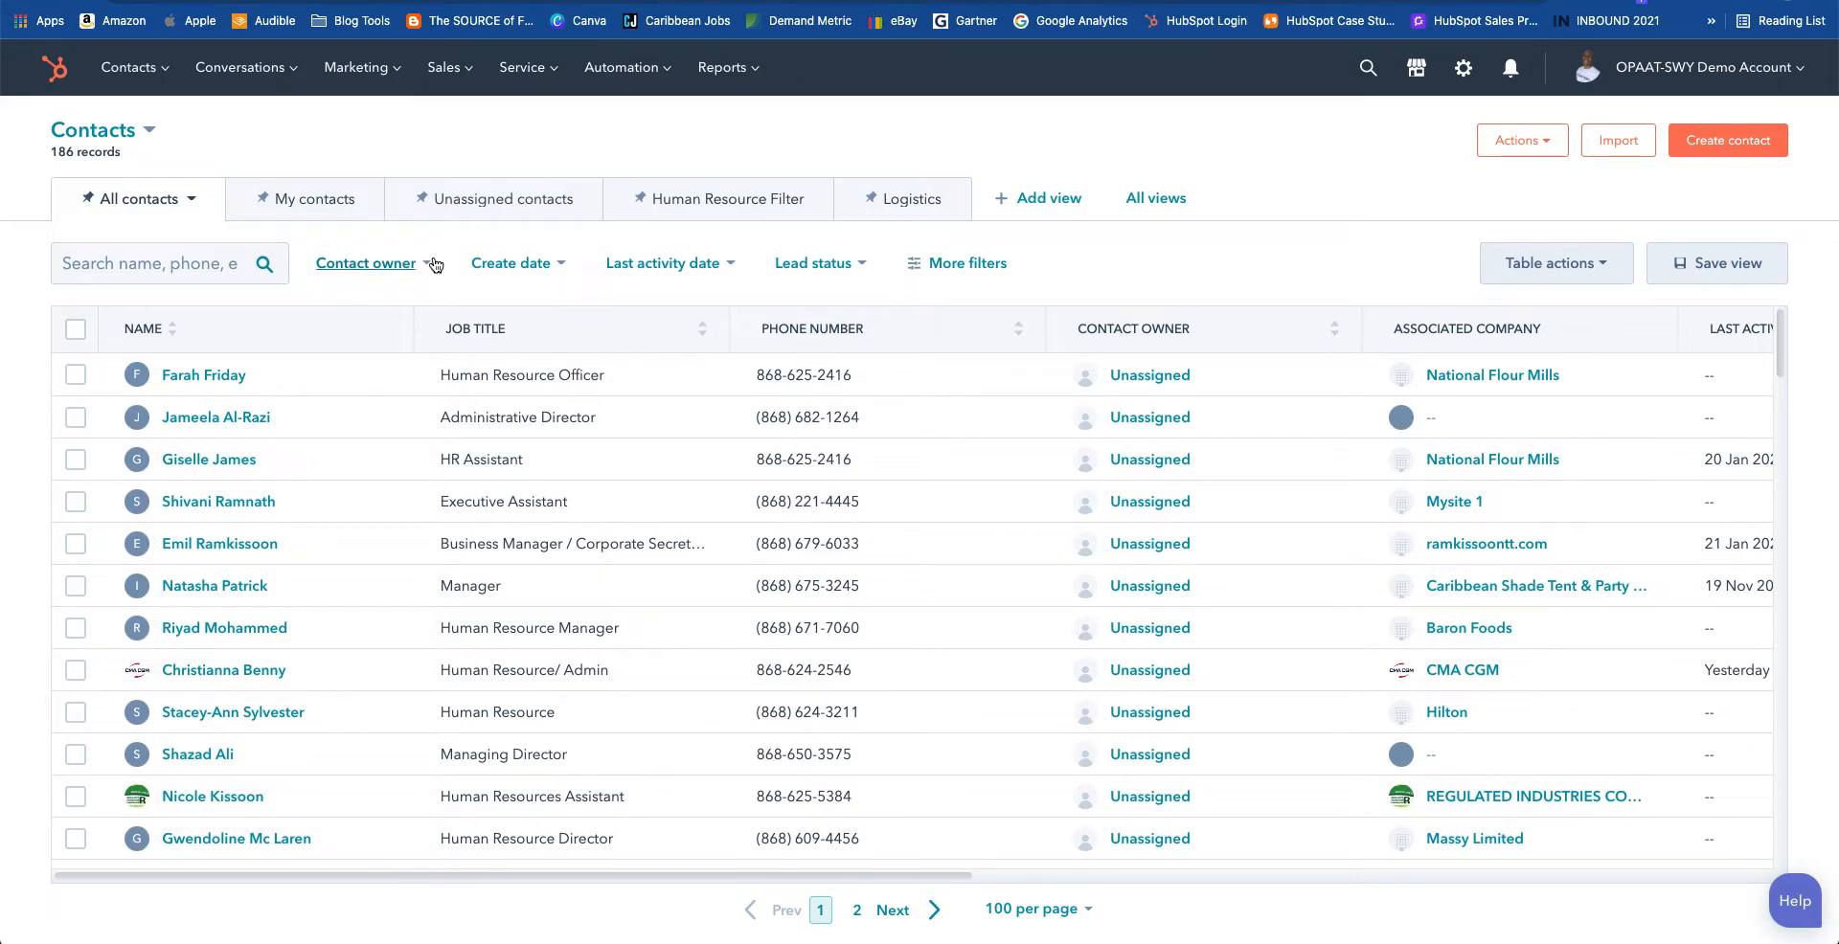
{"action": "left_click", "coordinate": [203, 376]}
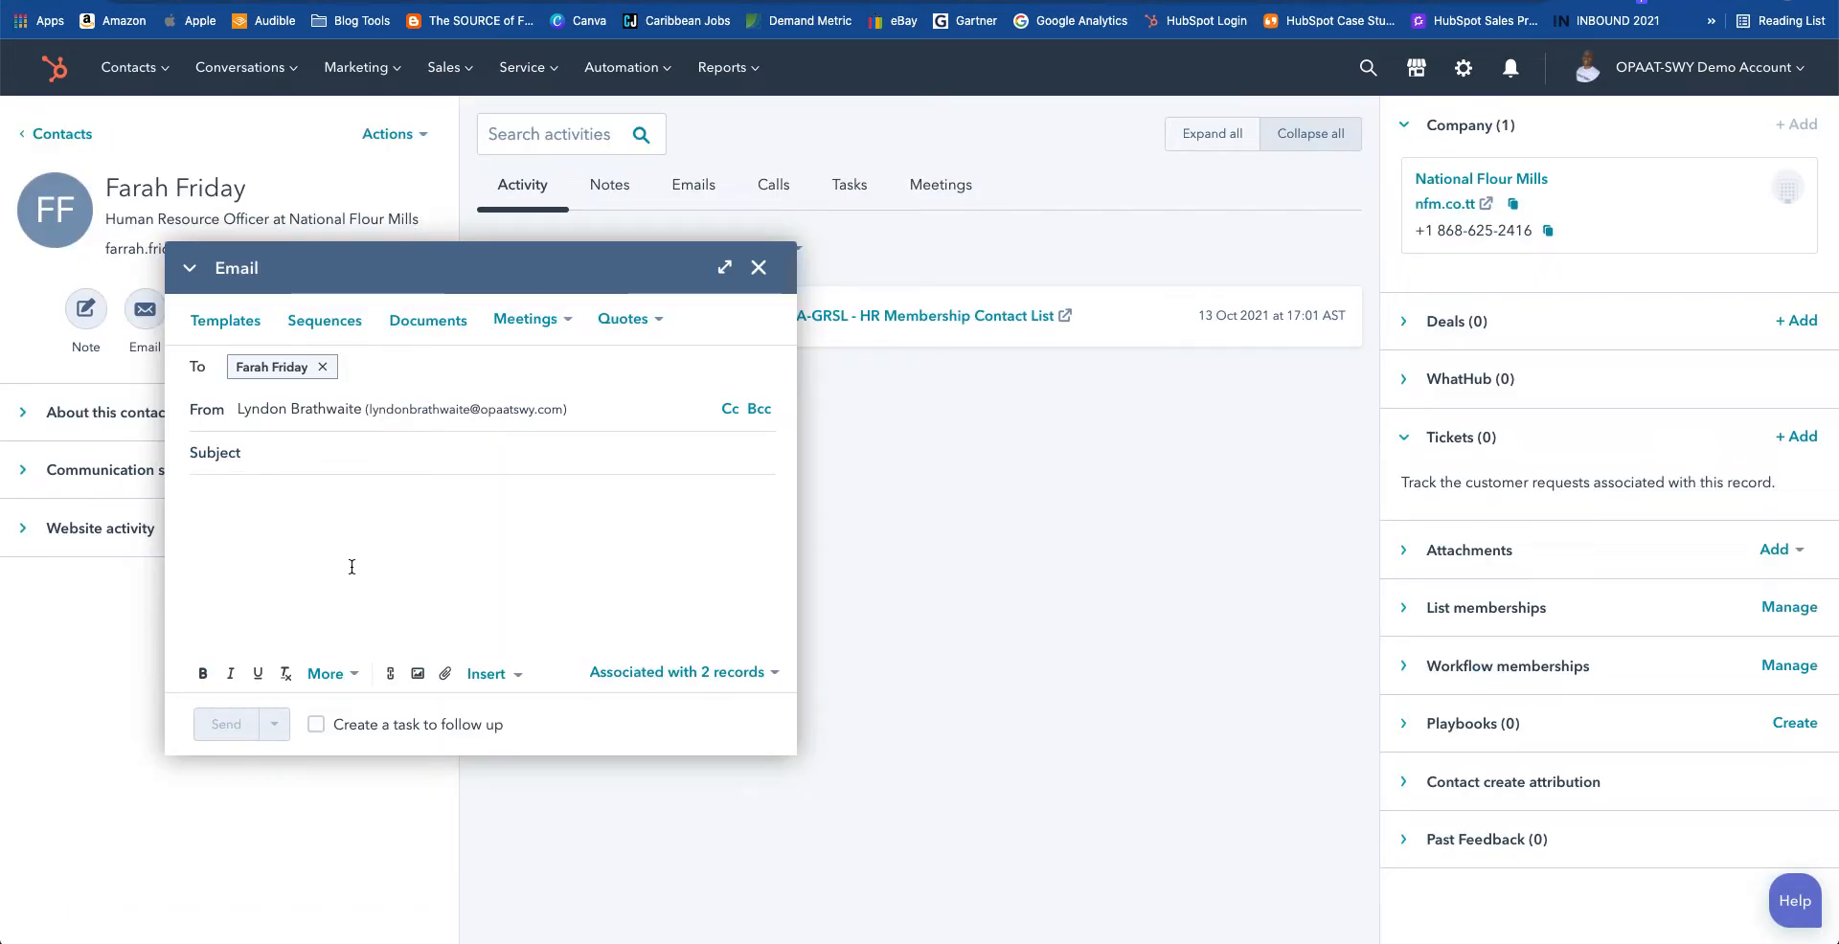
{"action": "mouse_move", "coordinate": [295, 397]}
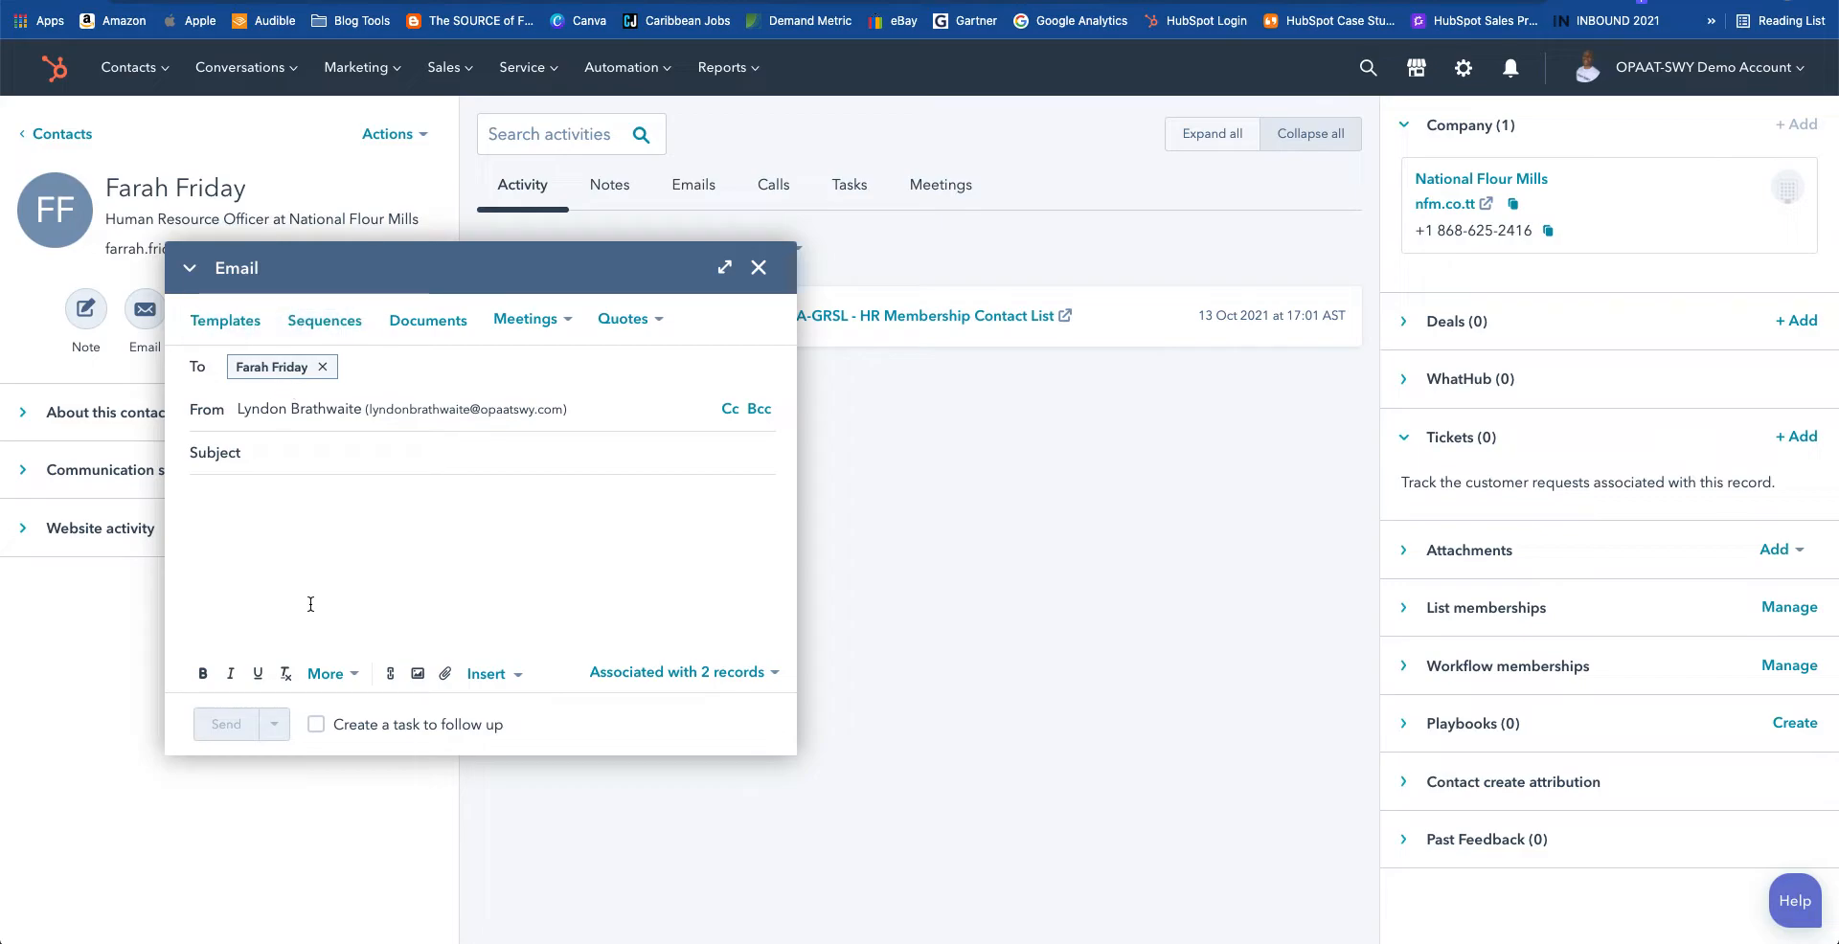
{"action": "left_click", "coordinate": [724, 268]}
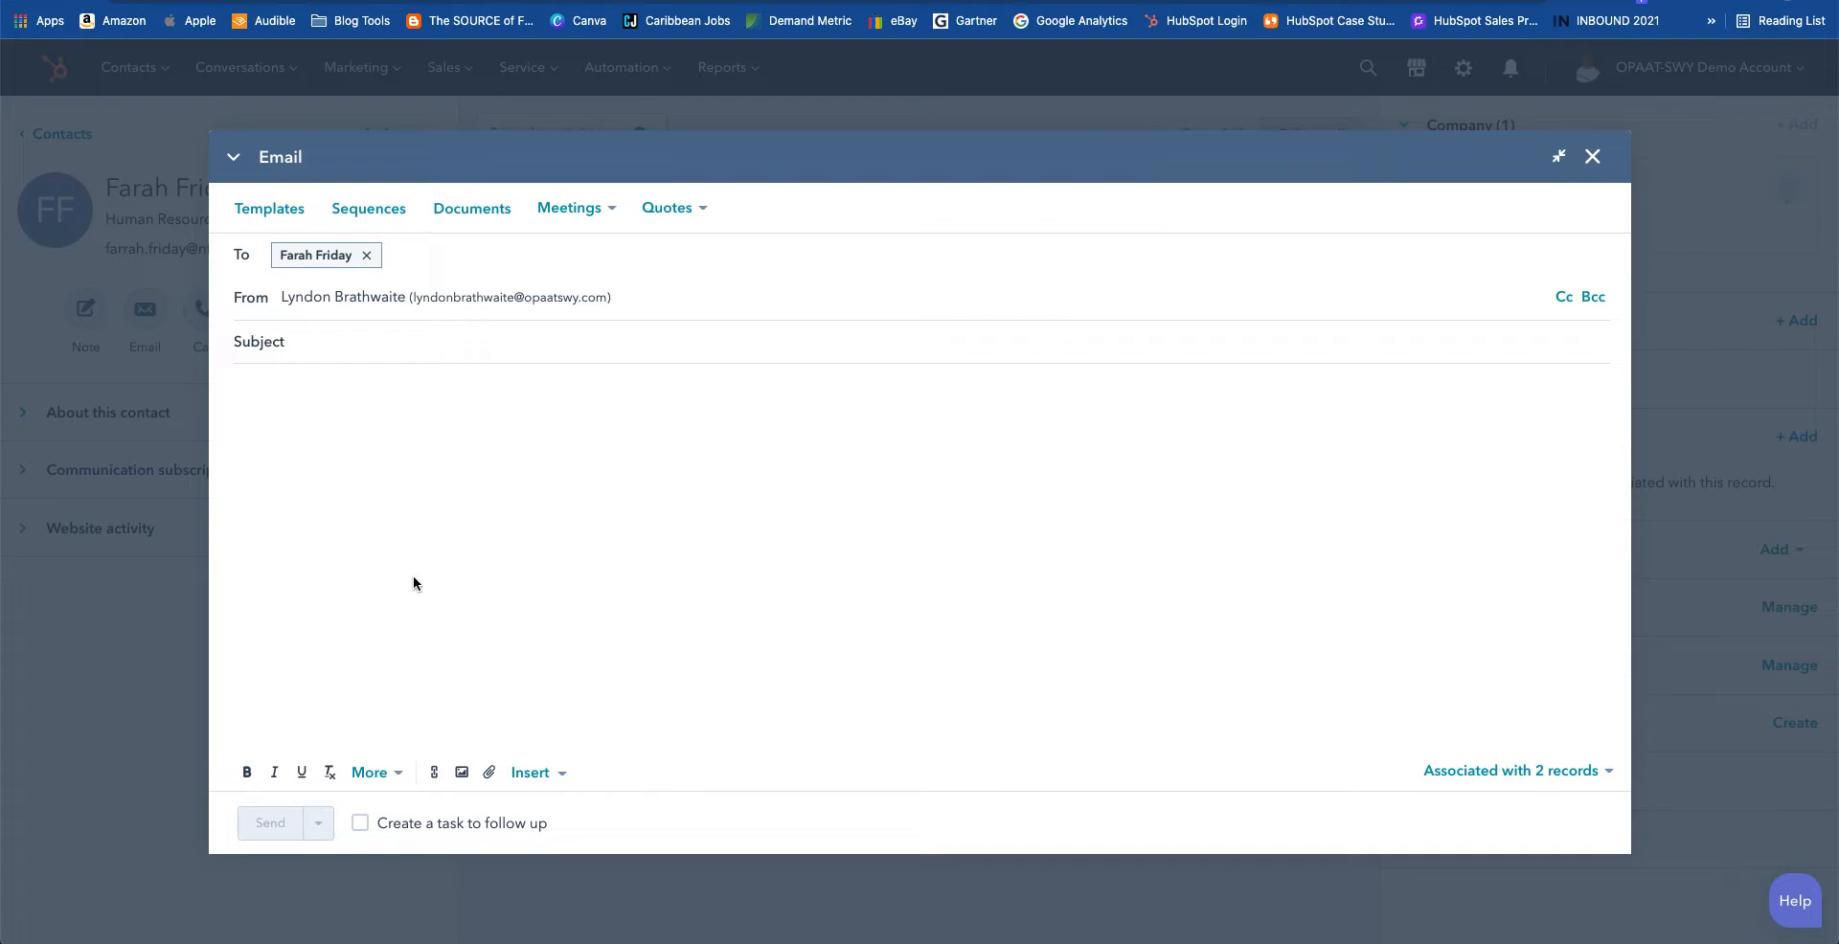
{"action": "mouse_move", "coordinate": [468, 617]}
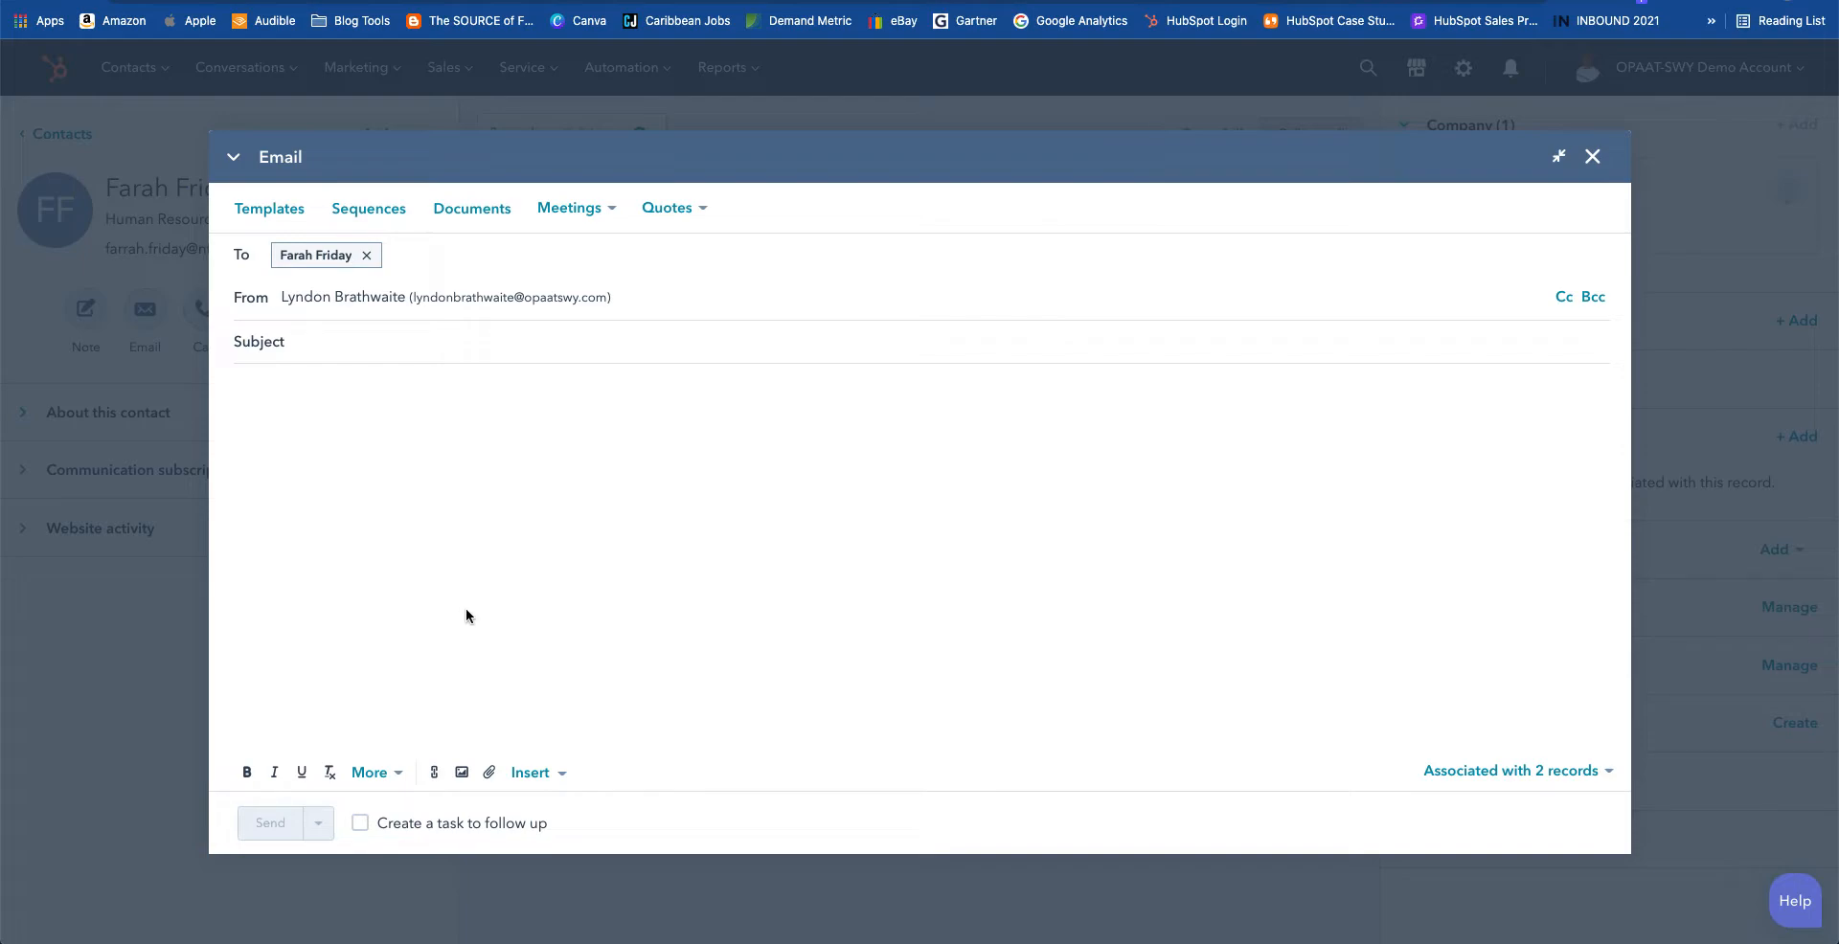
{"action": "mouse_move", "coordinate": [426, 570]}
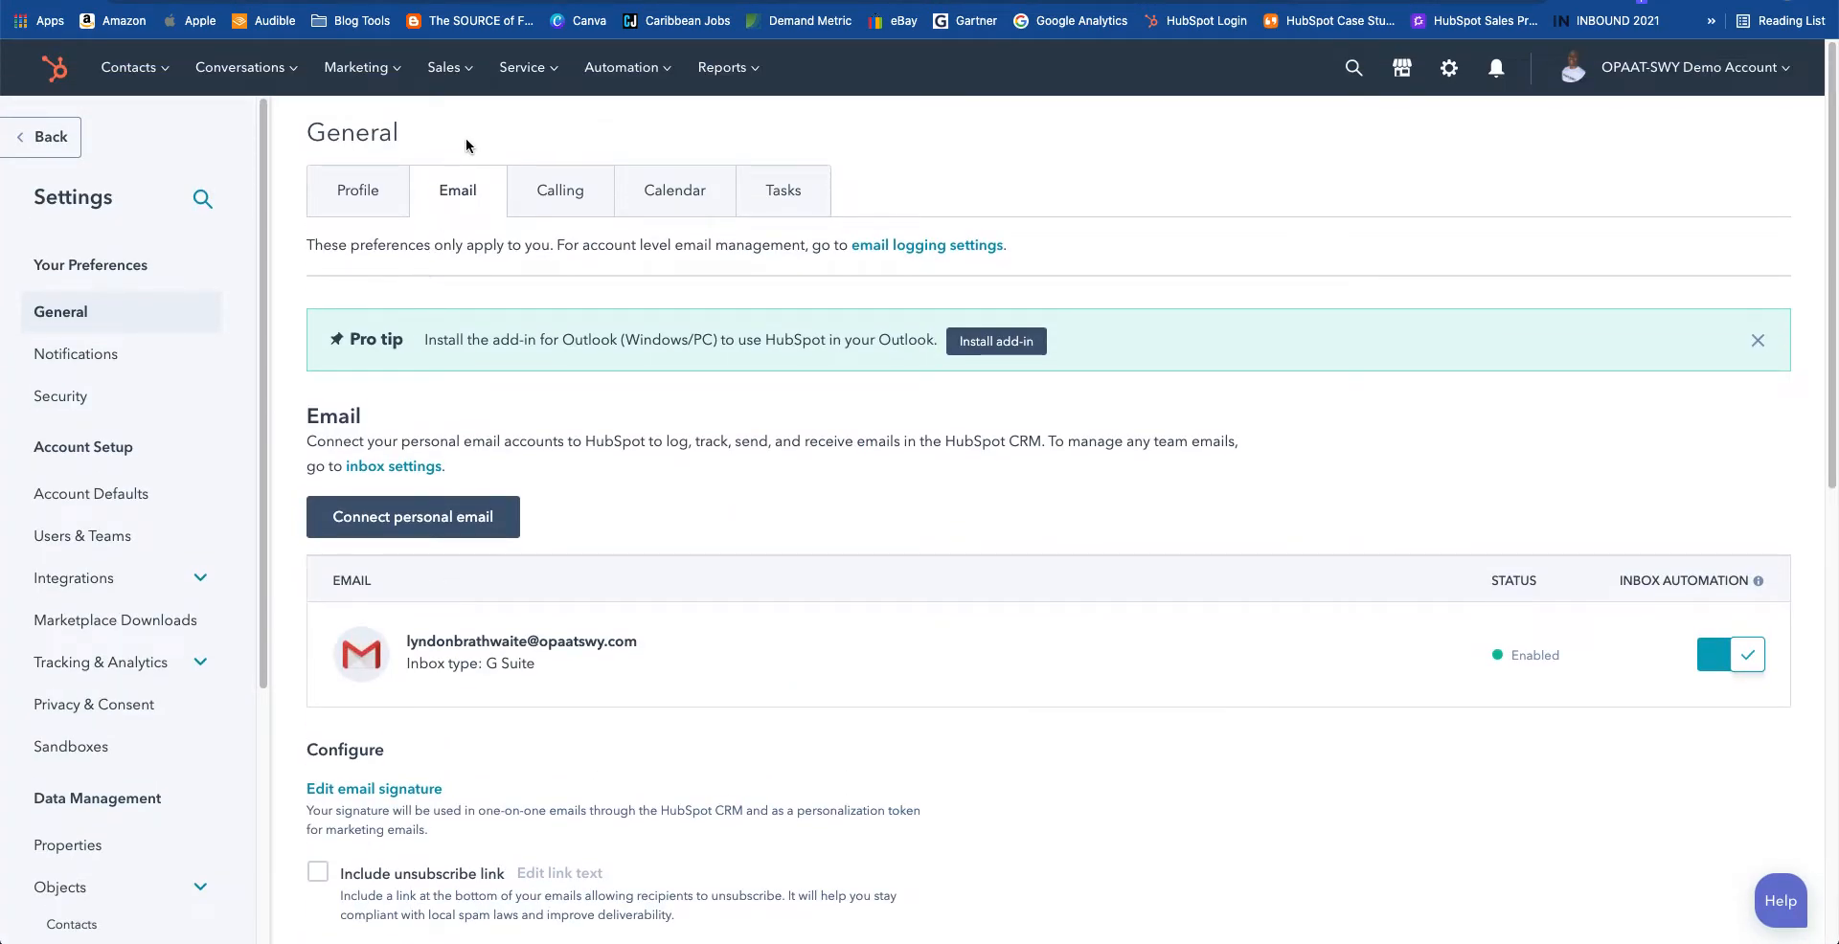
{"action": "mouse_move", "coordinate": [63, 350]}
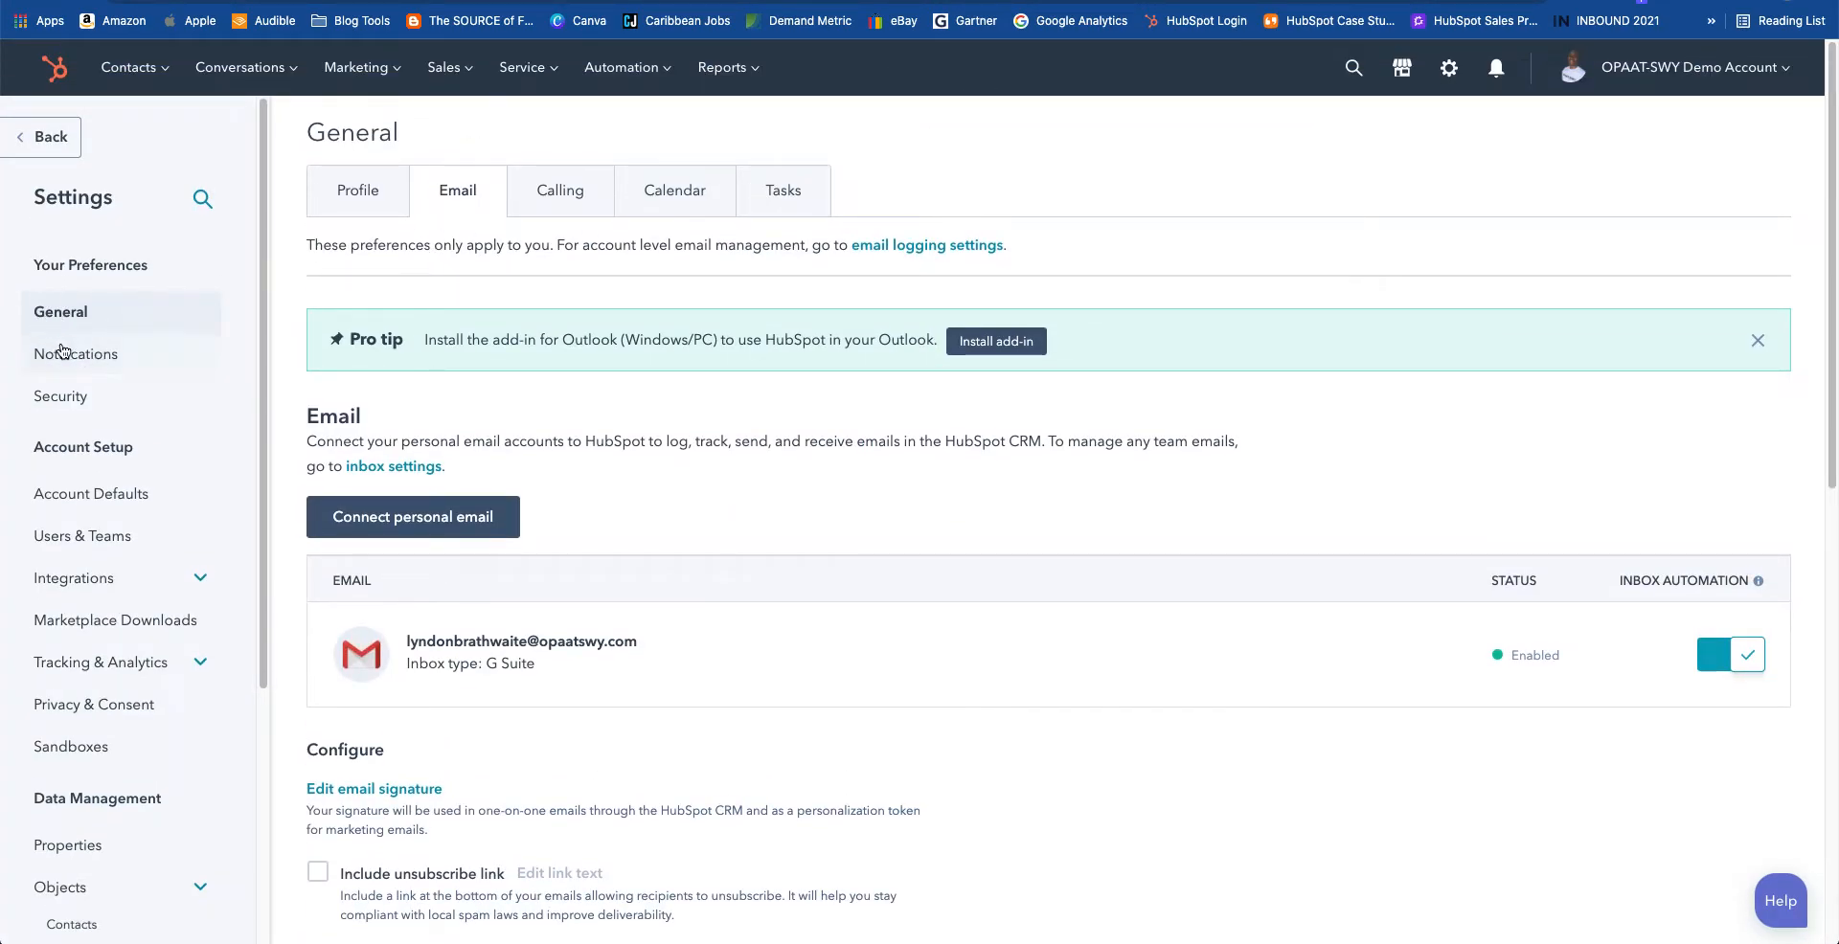
{"action": "mouse_move", "coordinate": [67, 322]}
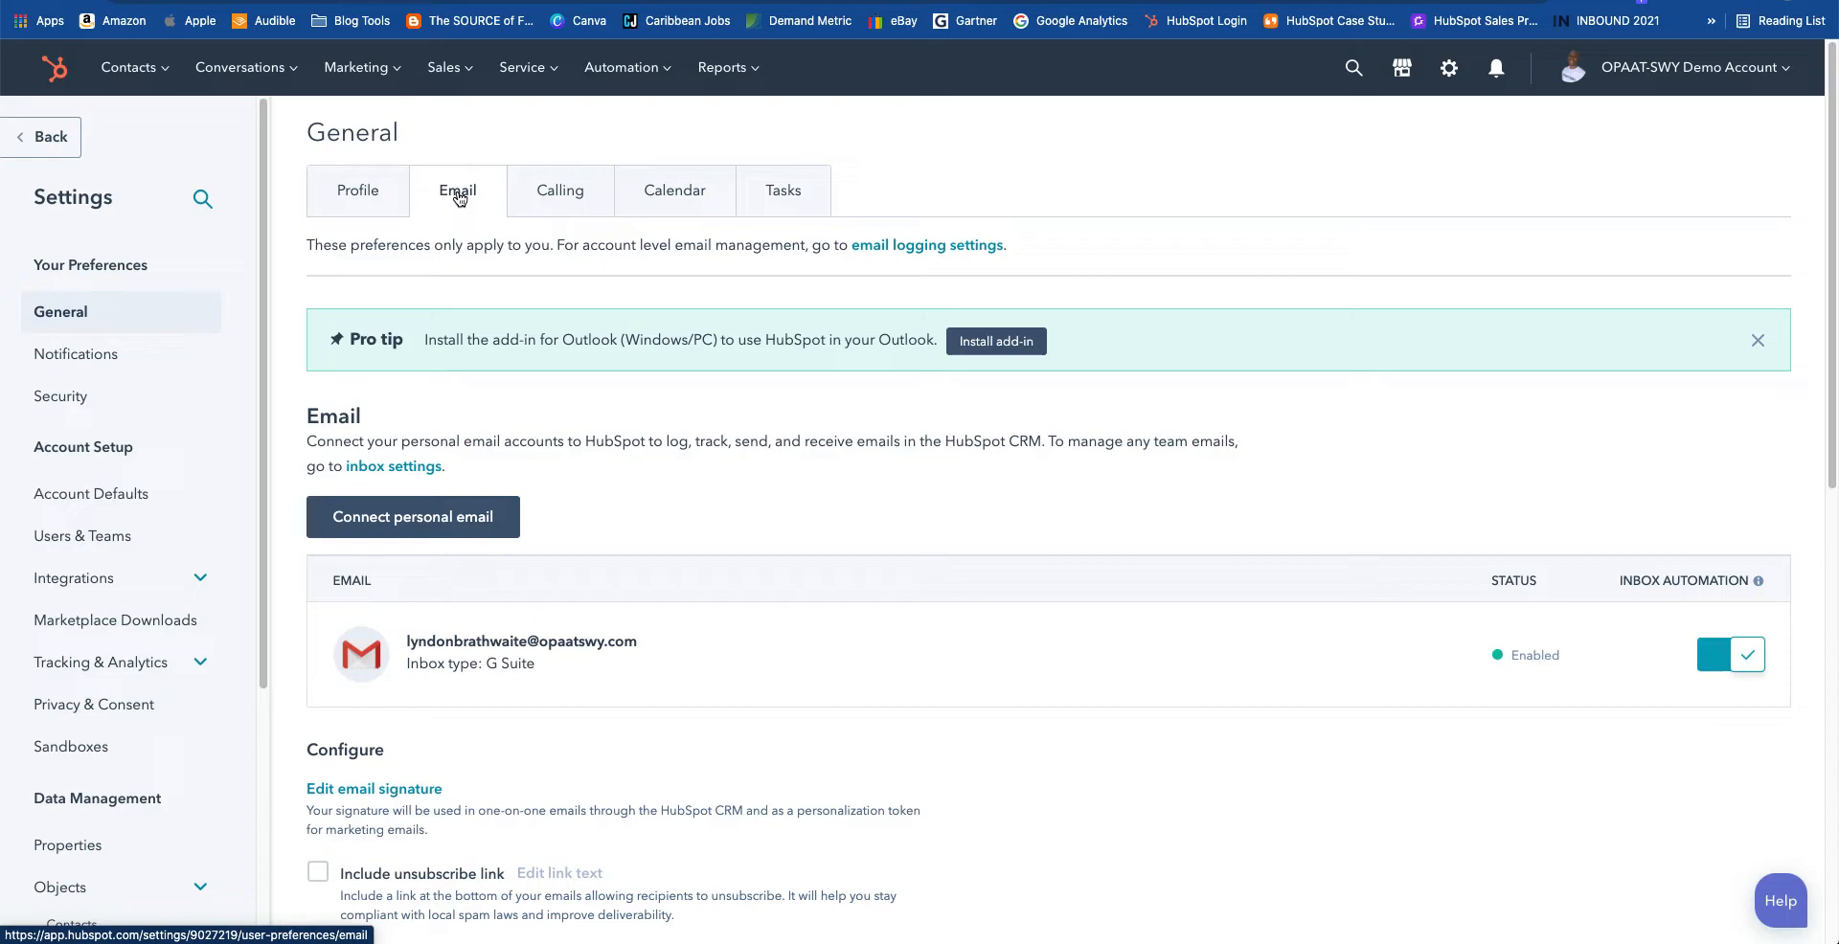
Scroll the Email preferences down to the signature and unsubscribe Configure section
{"action": "scroll", "scroll_direction": "down", "scroll_amount": 3}
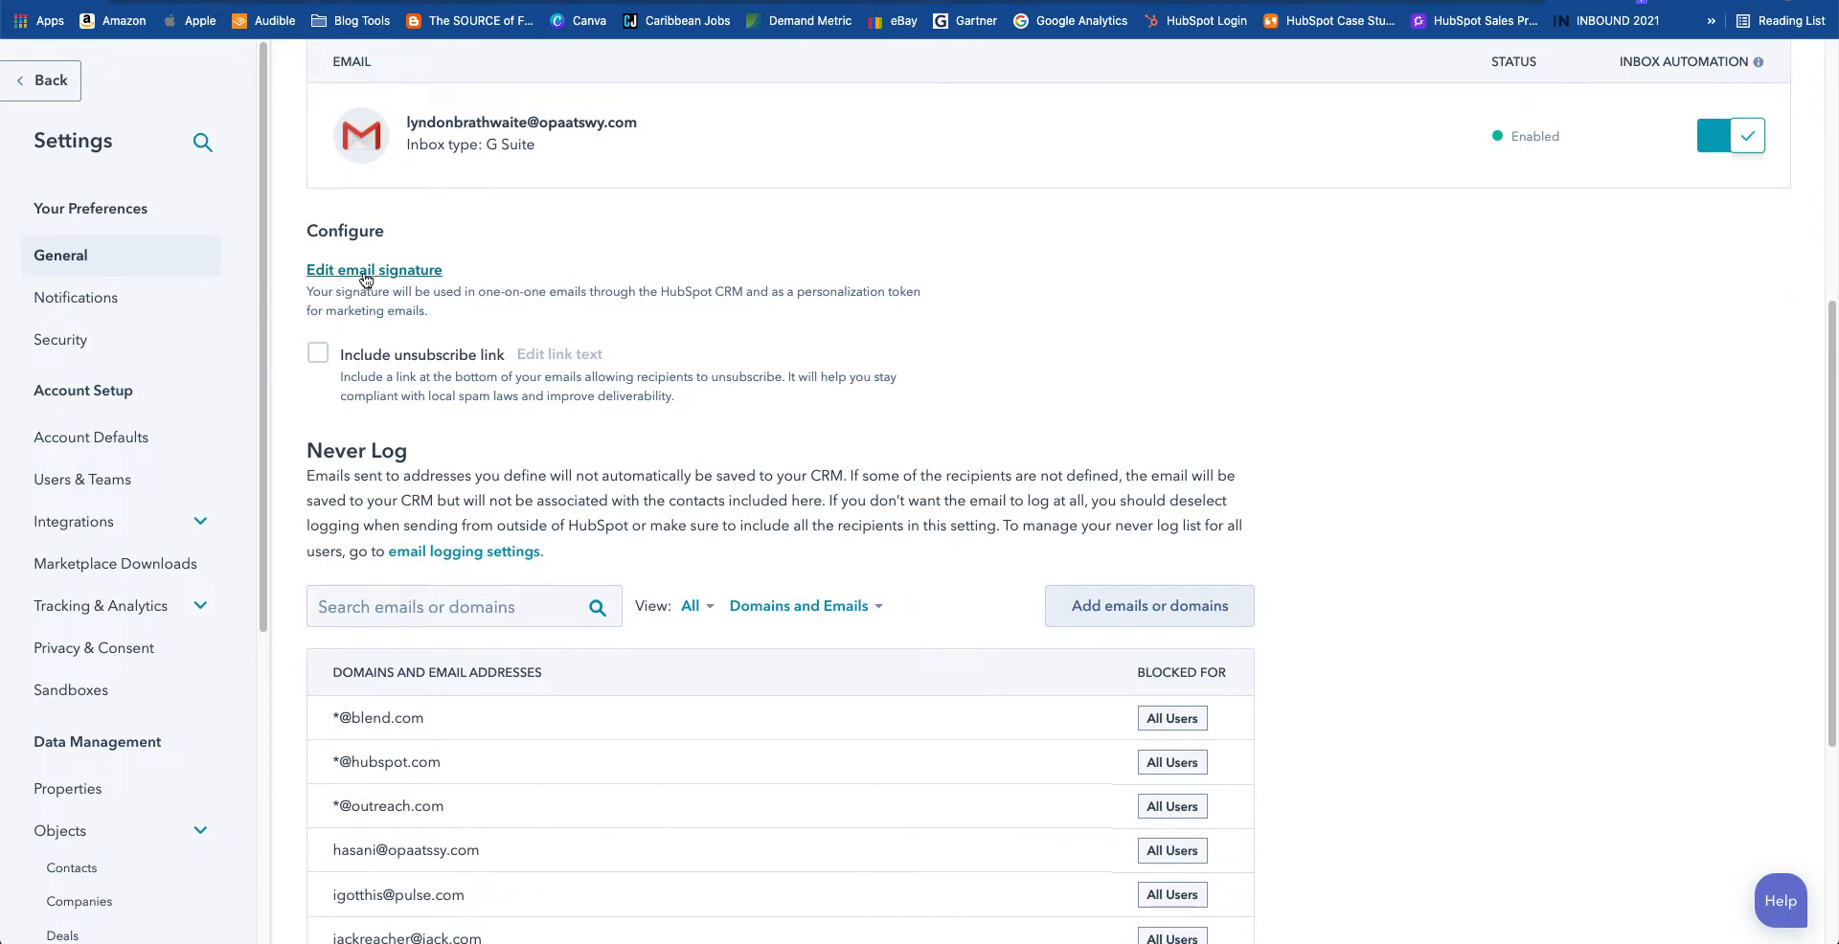
{"action": "left_click", "coordinate": [373, 270]}
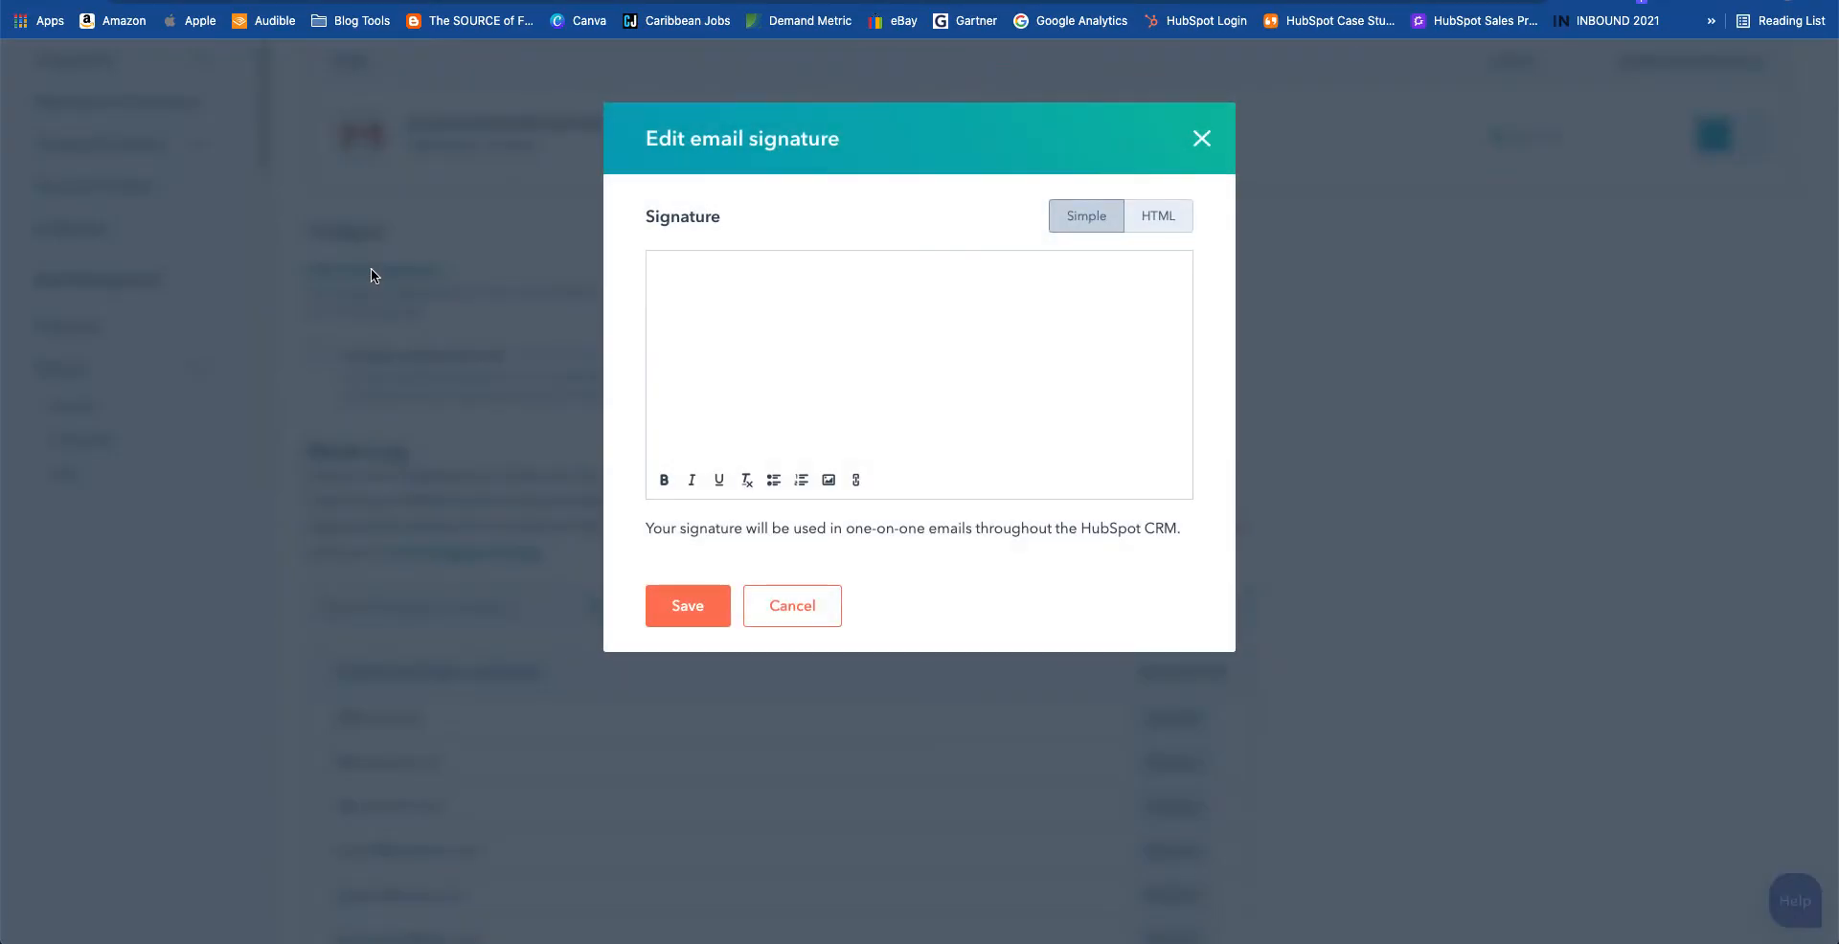
{"action": "mouse_move", "coordinate": [770, 320]}
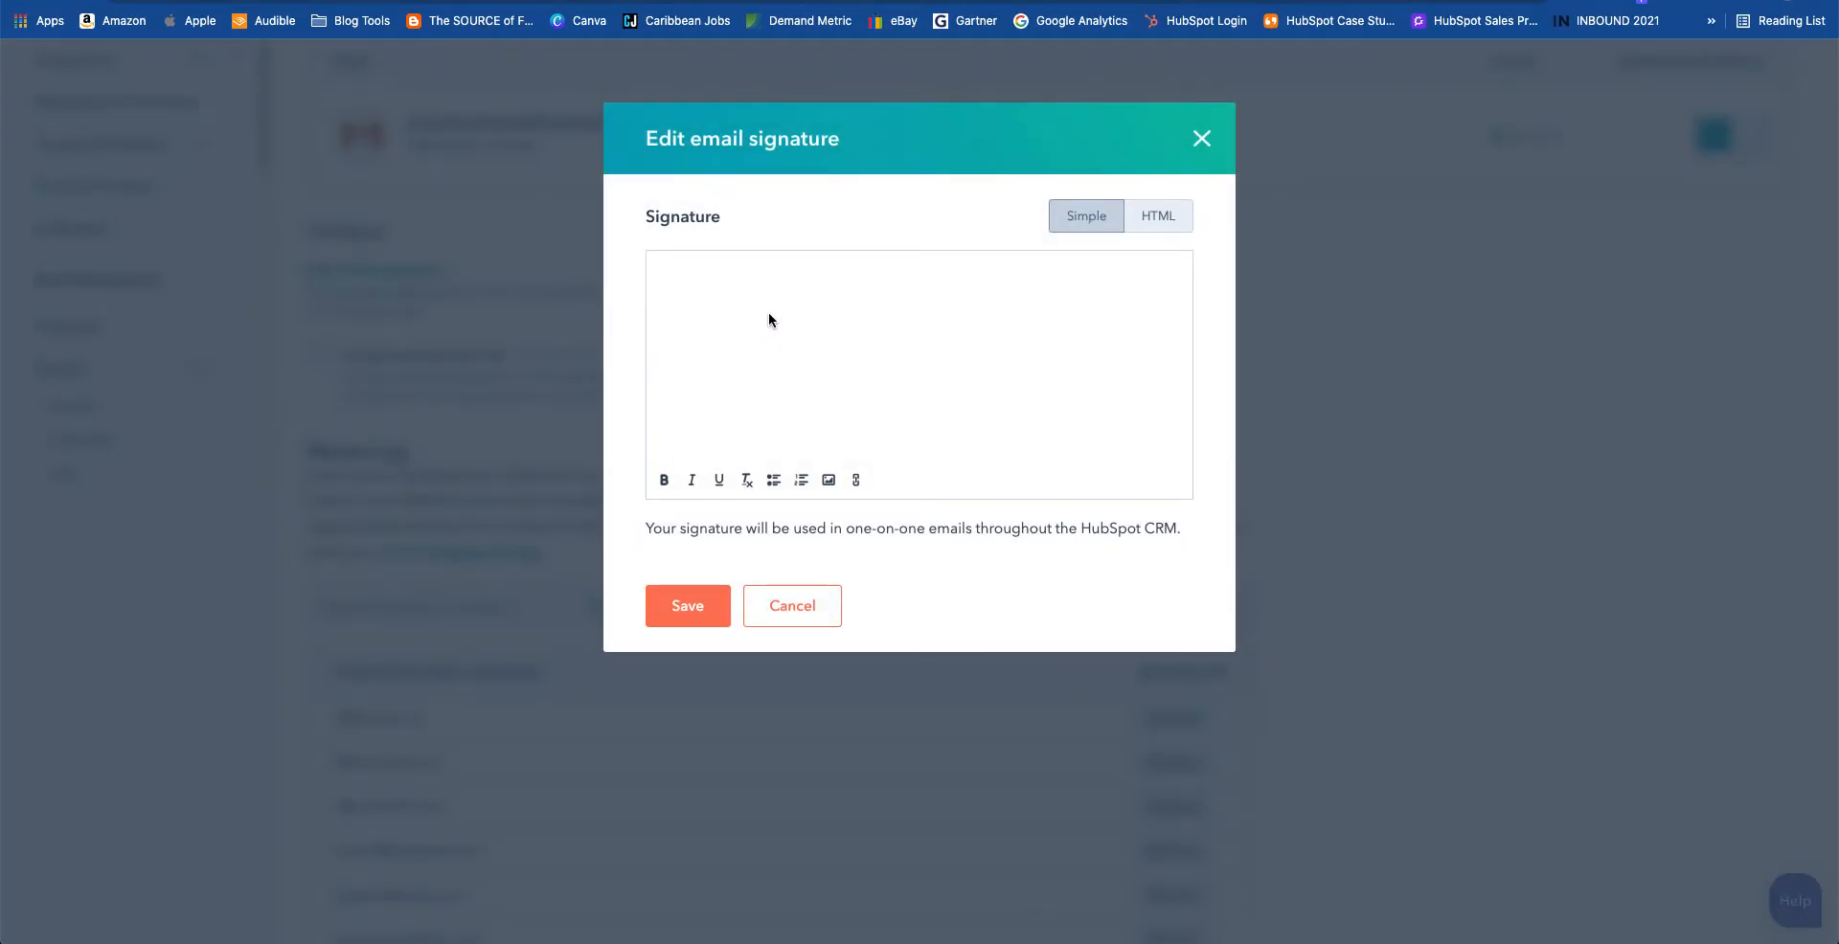
{"action": "mouse_move", "coordinate": [774, 324]}
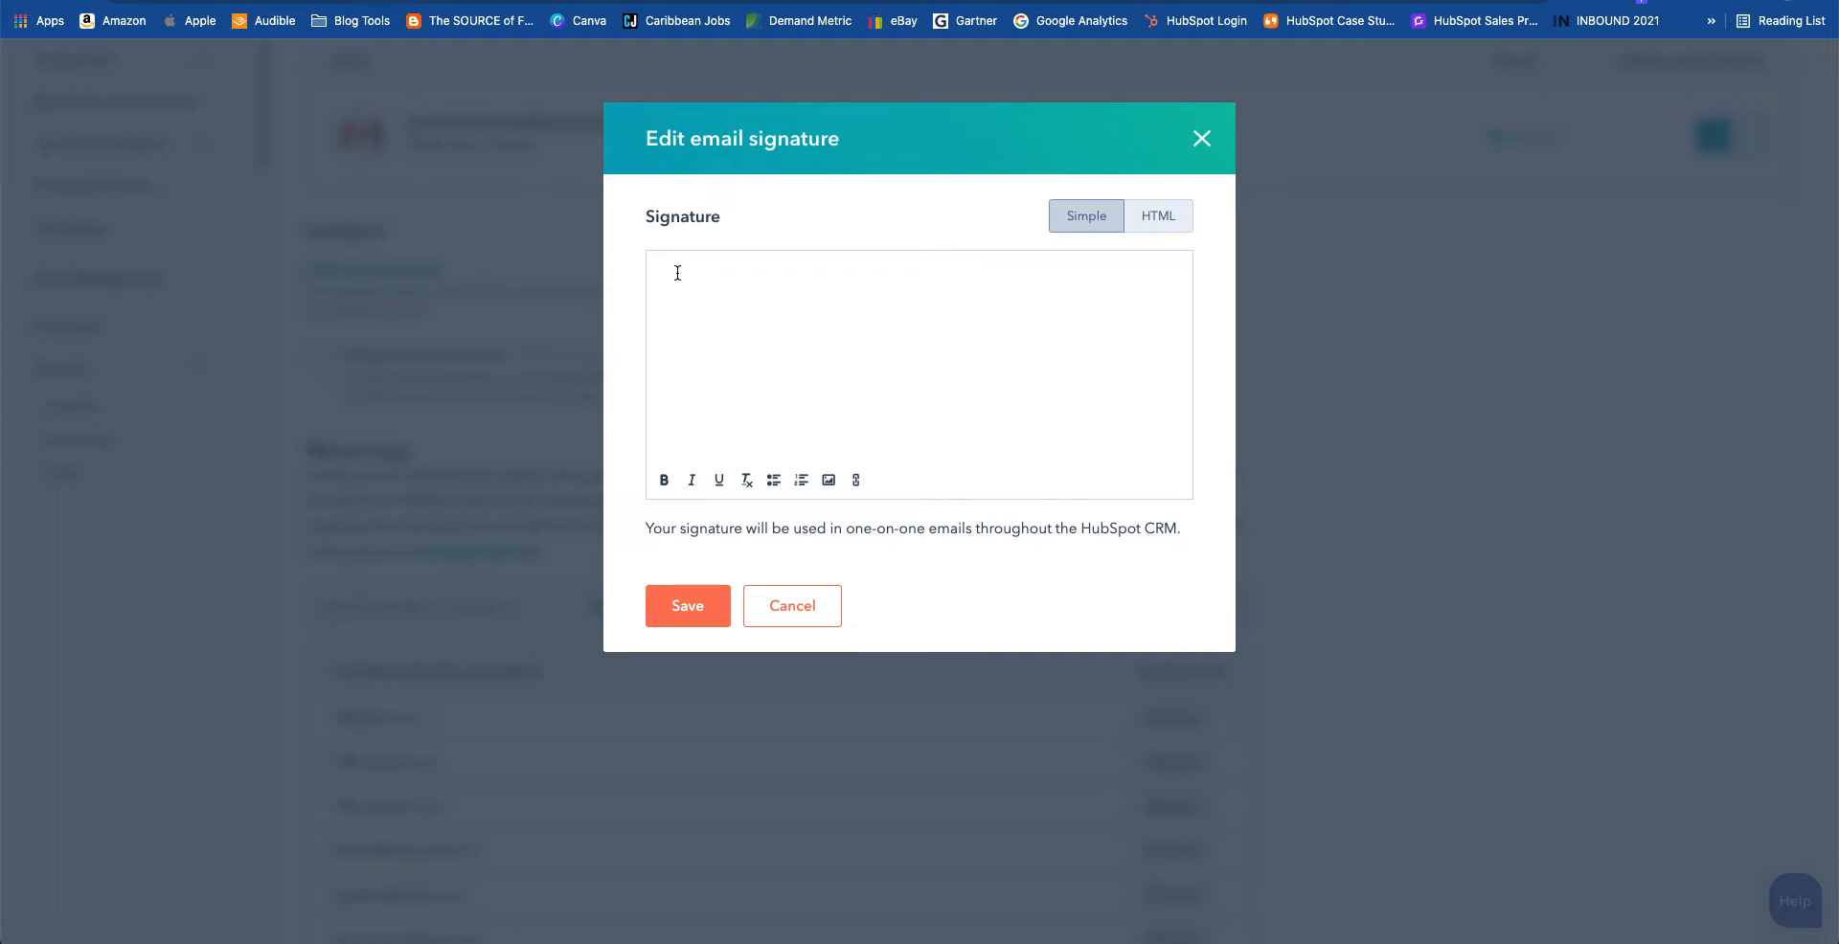
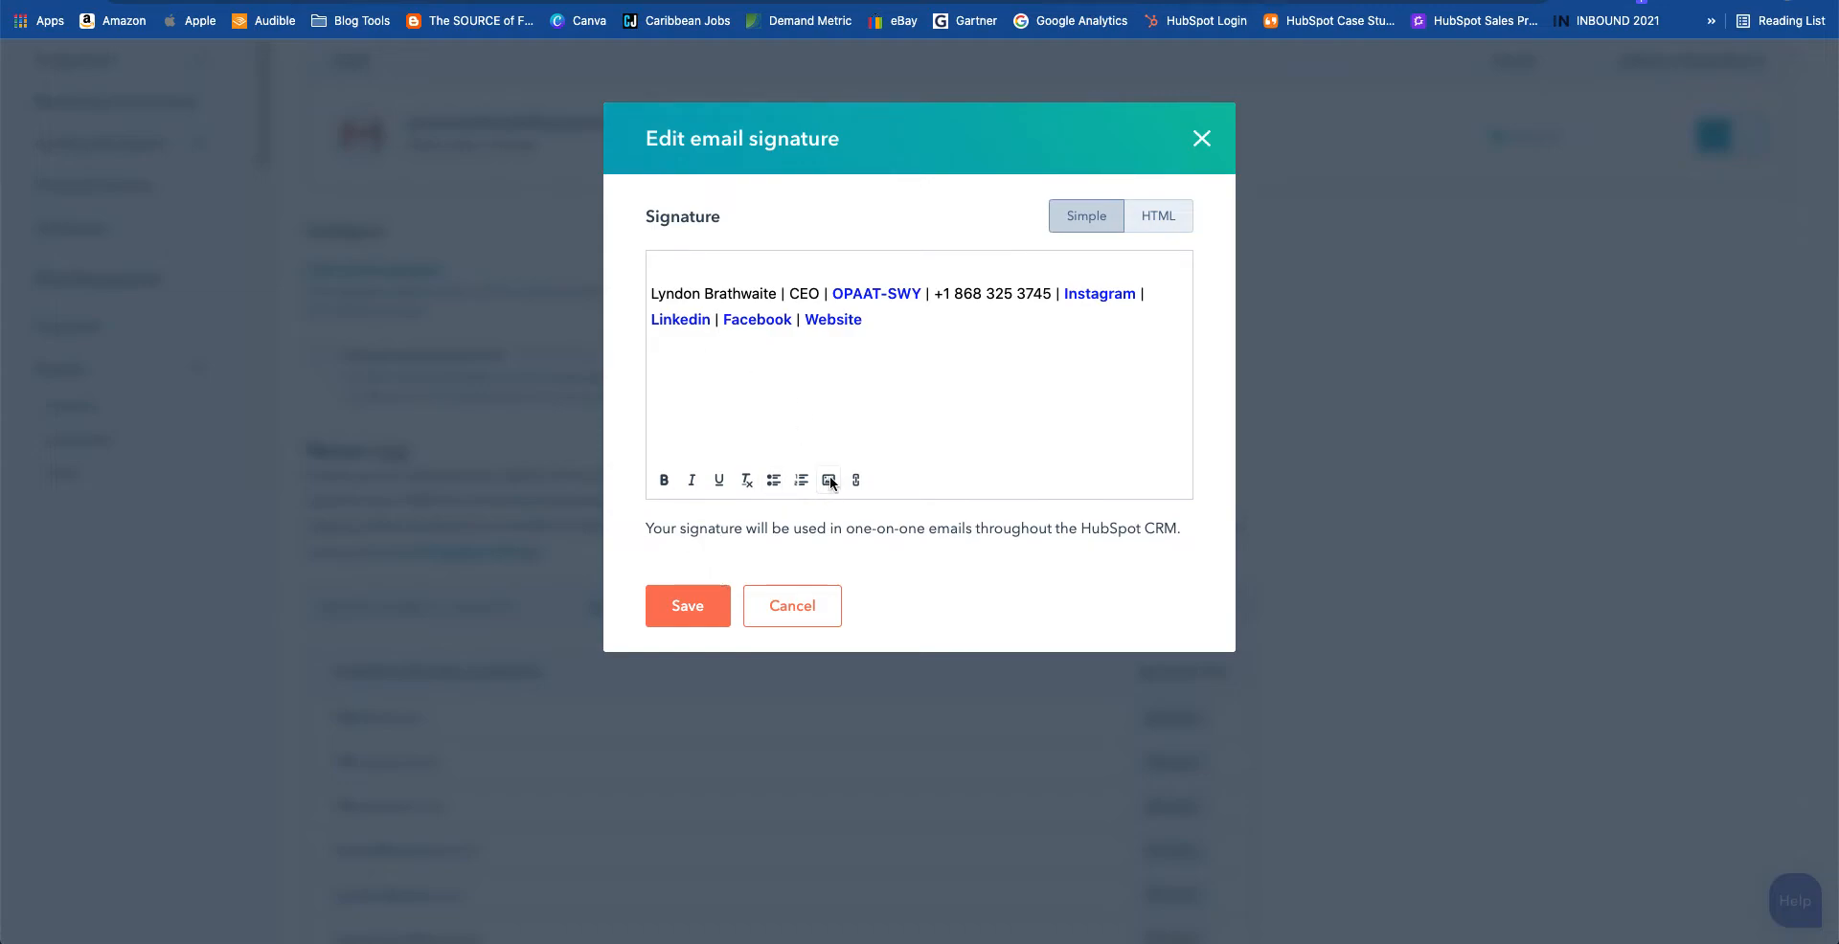
{"action": "left_click", "coordinate": [827, 481]}
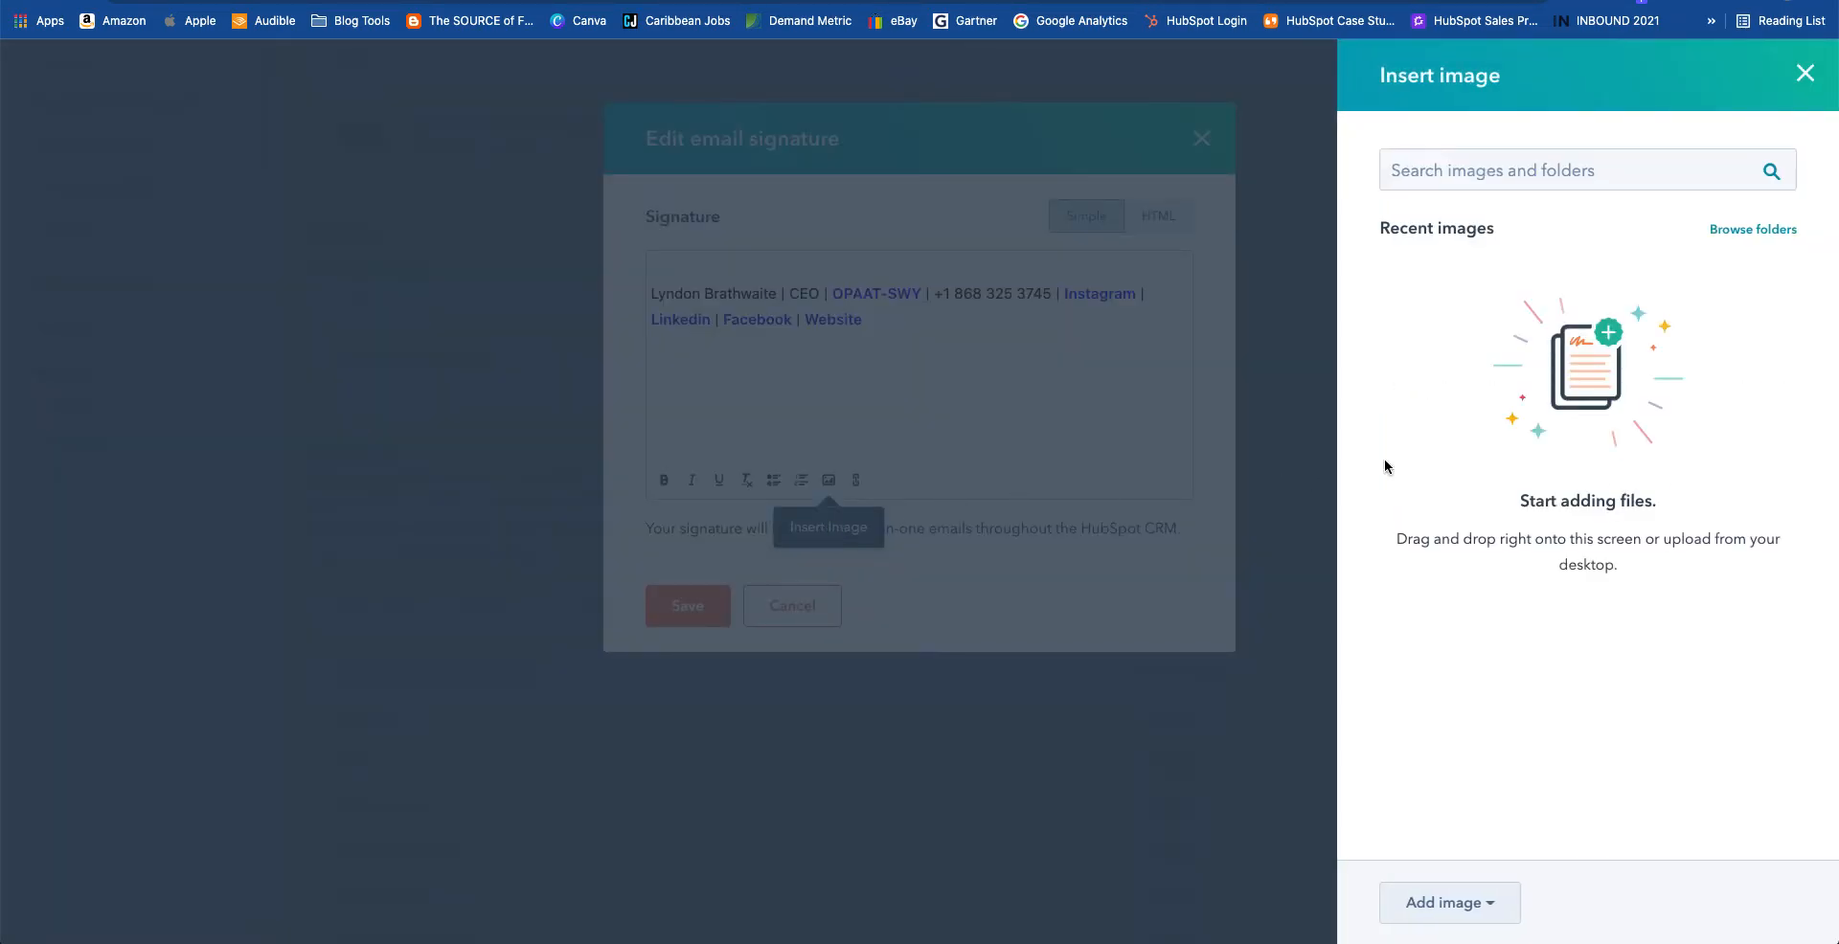
{"action": "mouse_move", "coordinate": [1501, 668]}
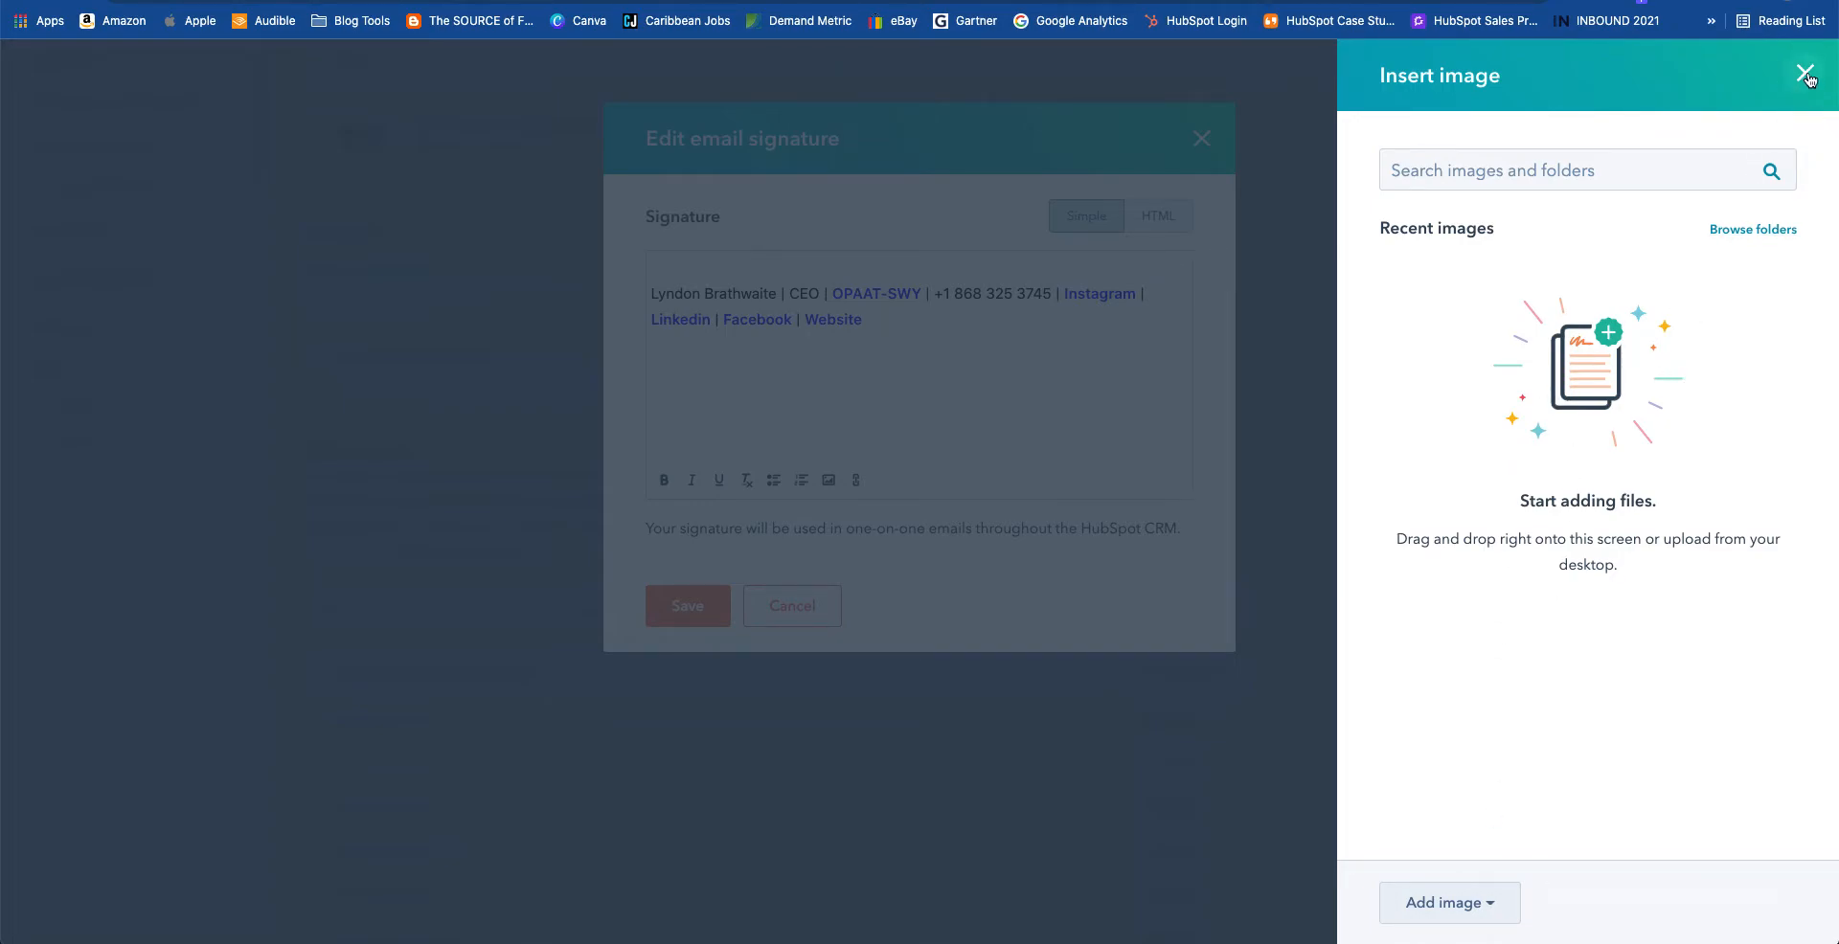
{"action": "left_click", "coordinate": [1805, 75]}
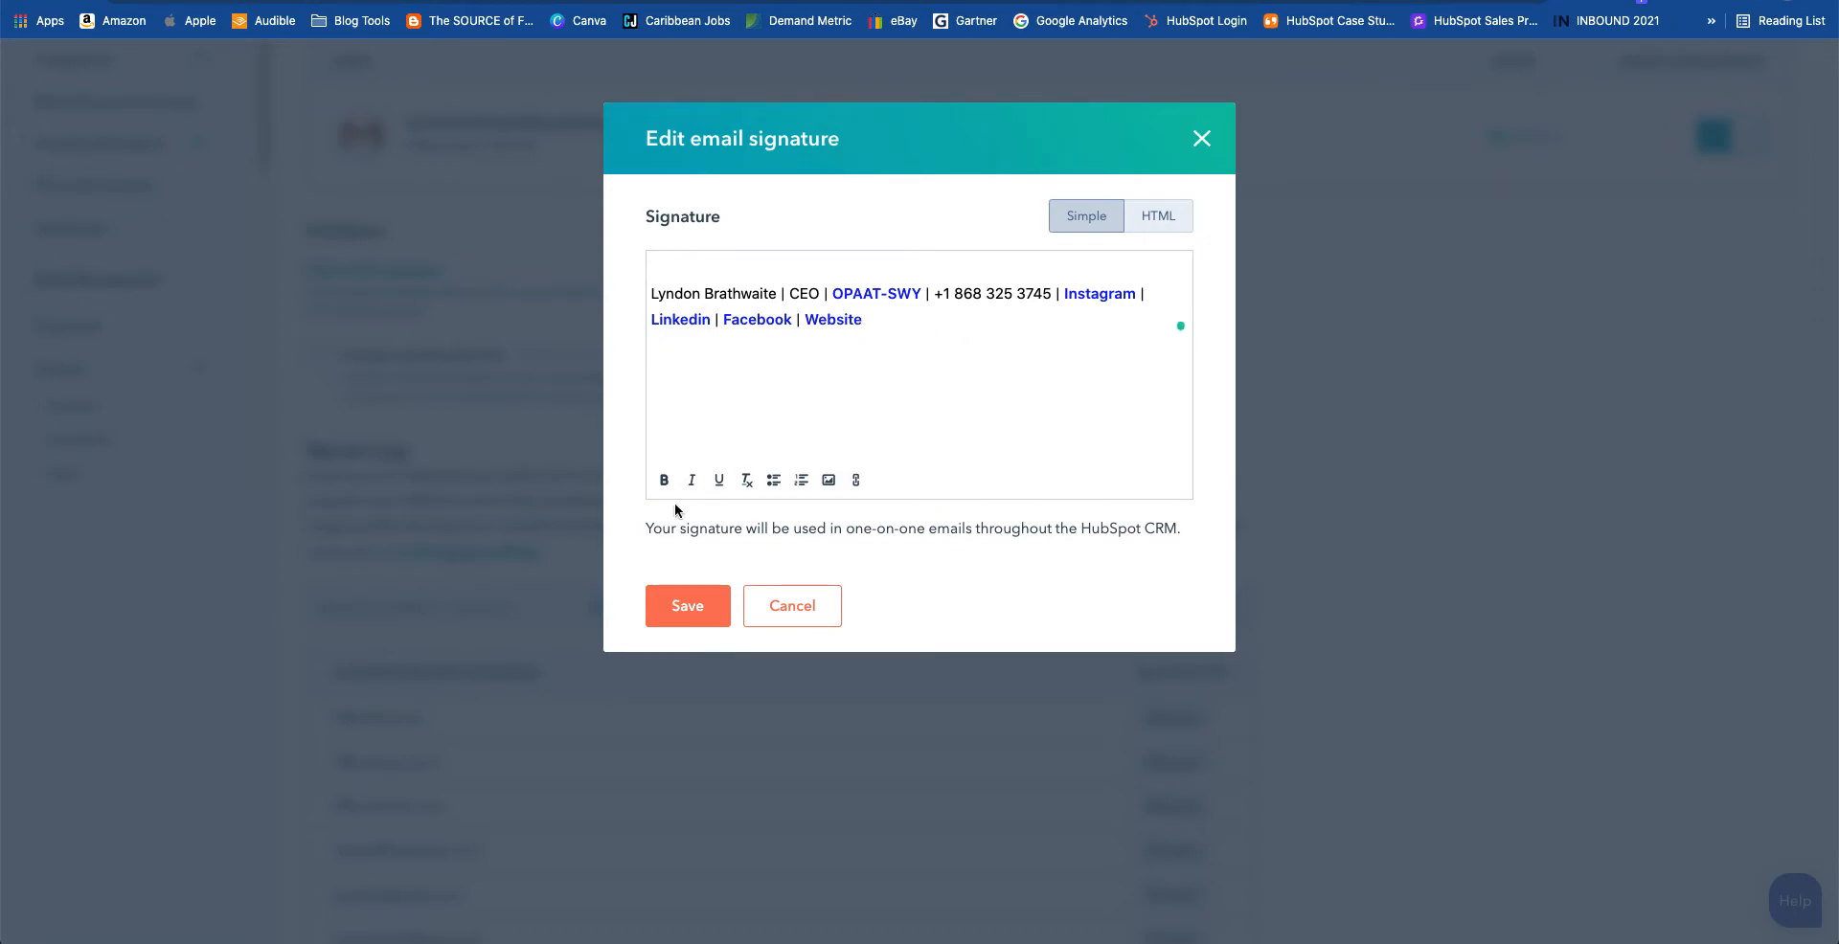
{"action": "left_click", "coordinate": [686, 607]}
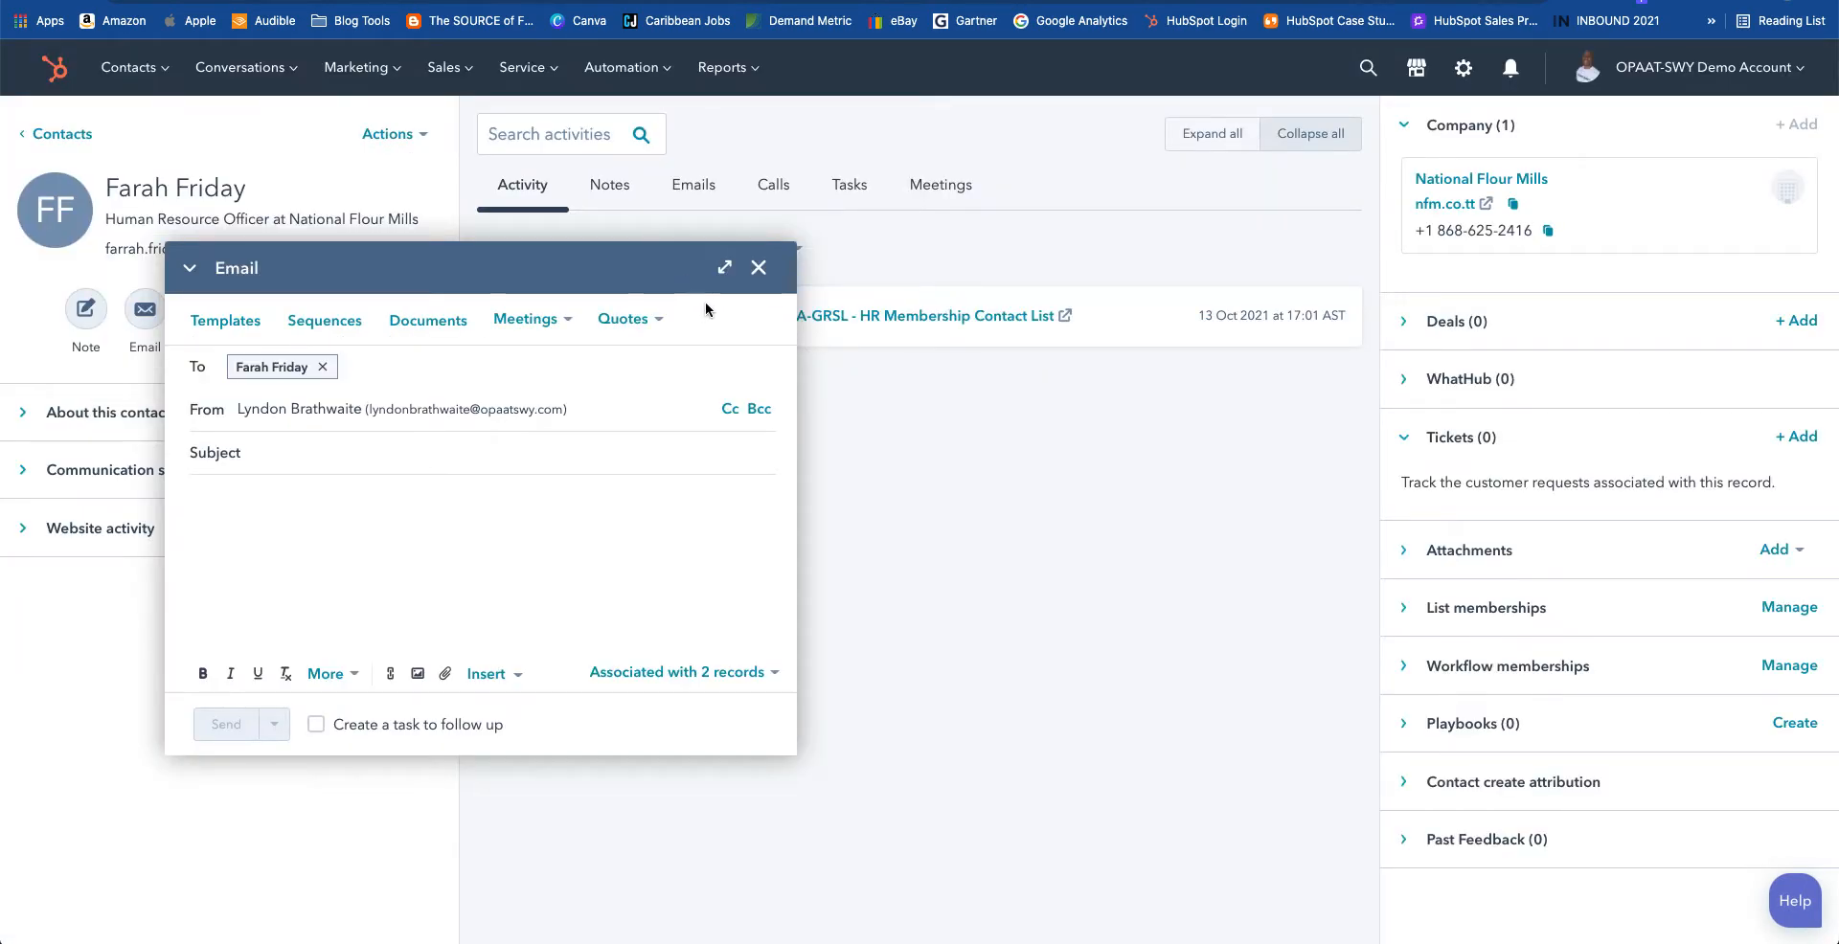
Discard the old draft, start a fresh email showing the signature, then return to the signature editor
{"action": "left_click", "coordinate": [758, 268]}
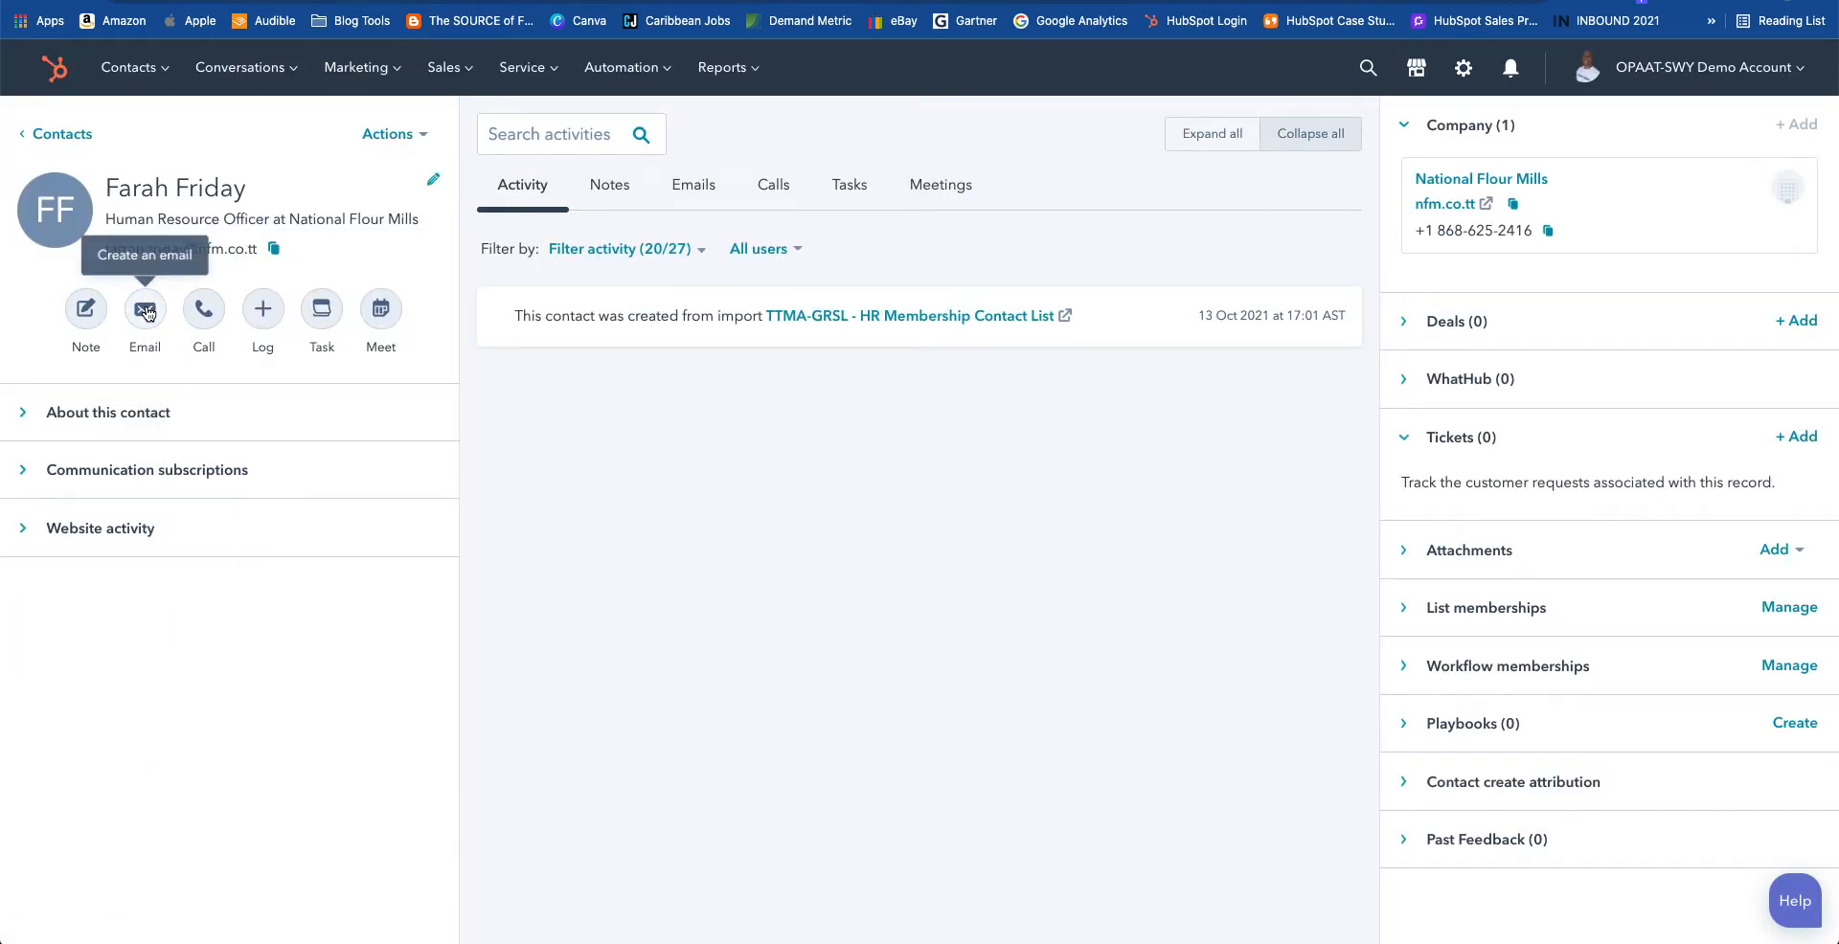
{"action": "left_click", "coordinate": [145, 308]}
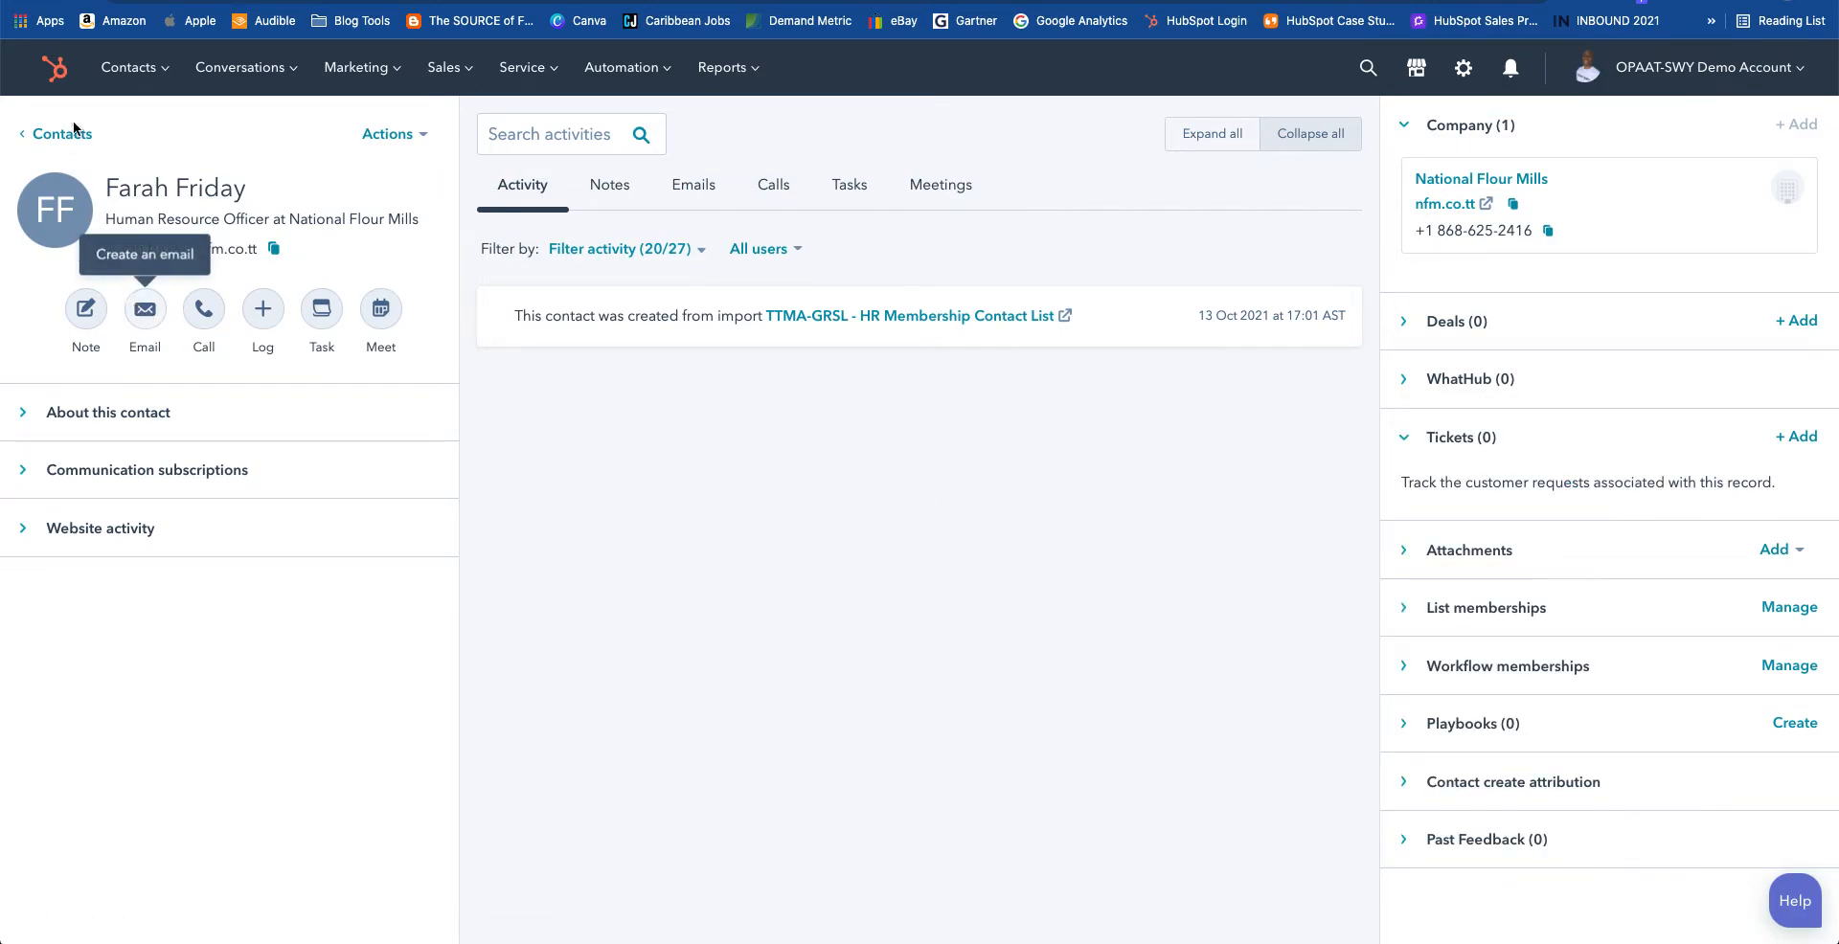
{"action": "mouse_move", "coordinate": [372, 362]}
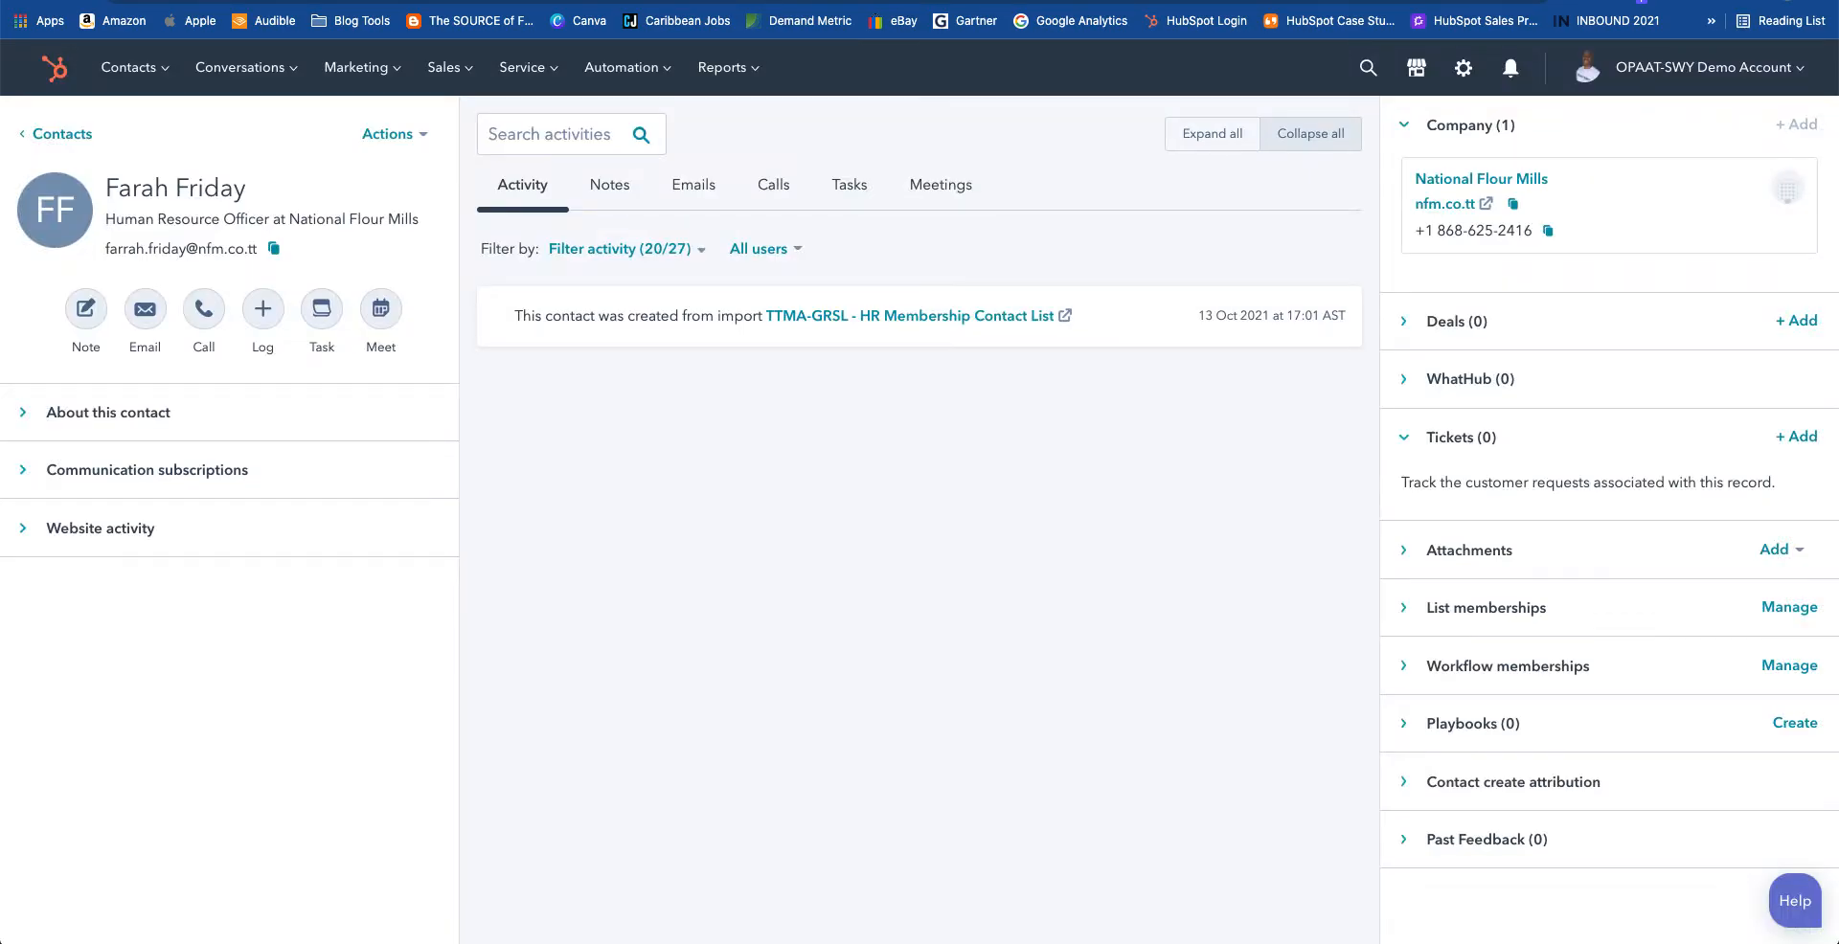
{"action": "left_click", "coordinate": [146, 310]}
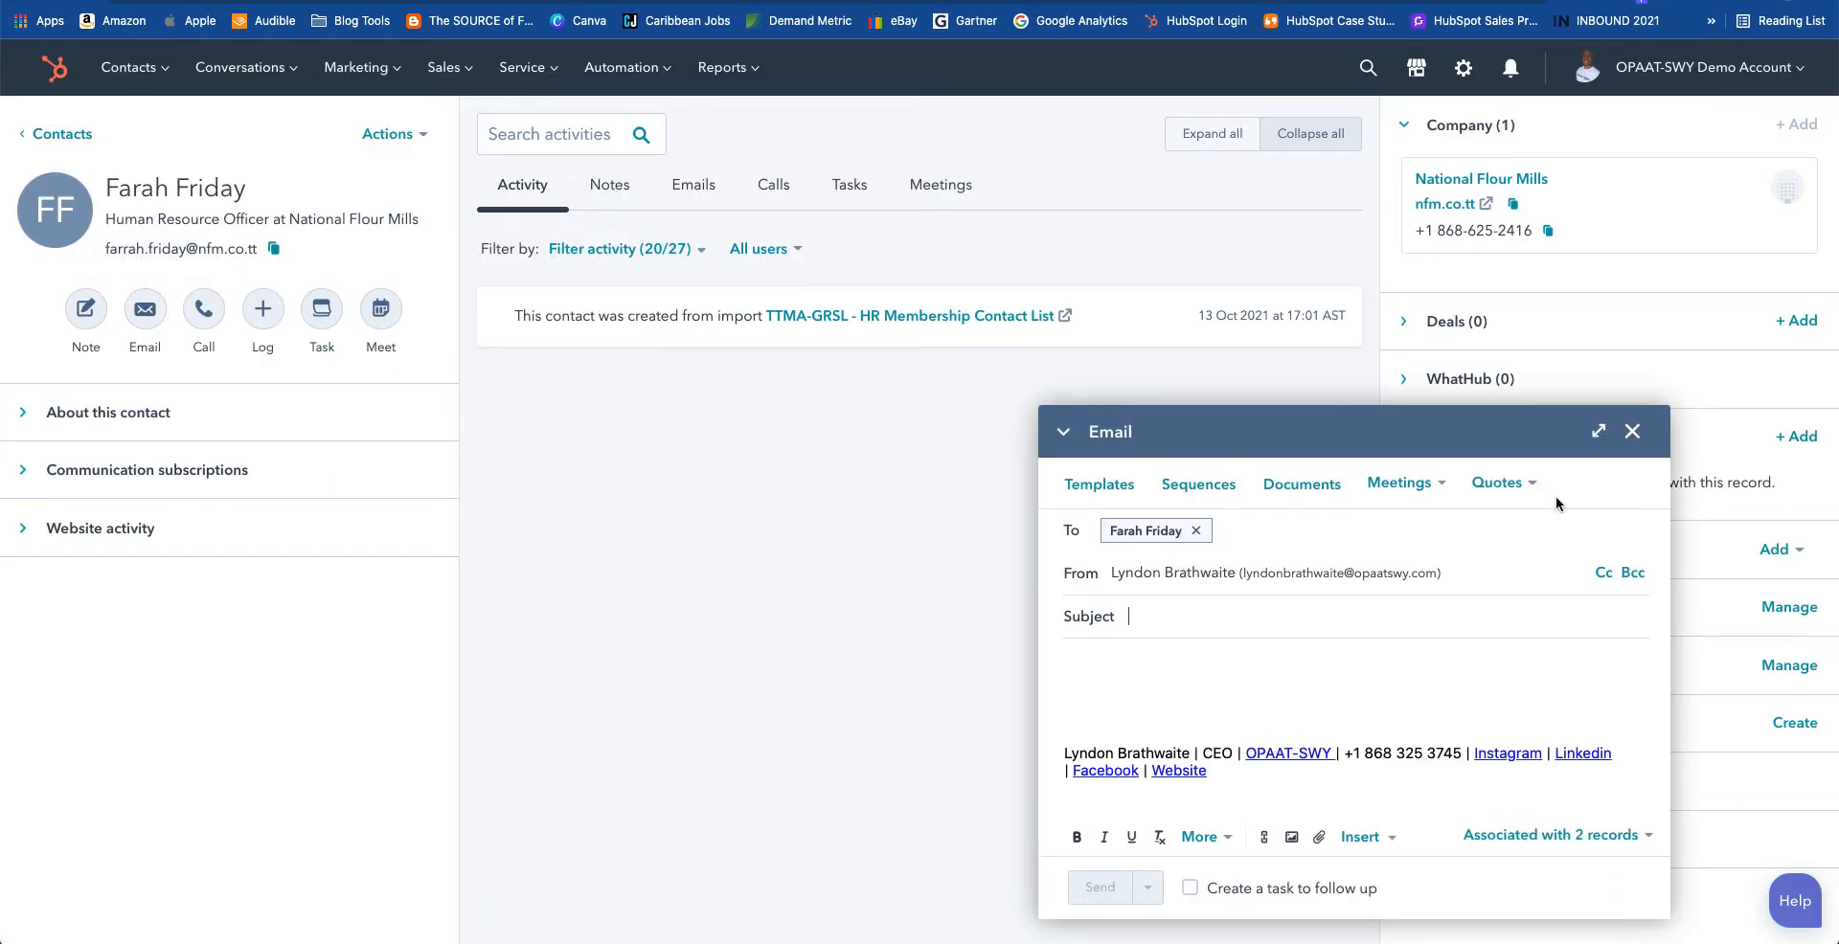
{"action": "left_click", "coordinate": [1597, 431]}
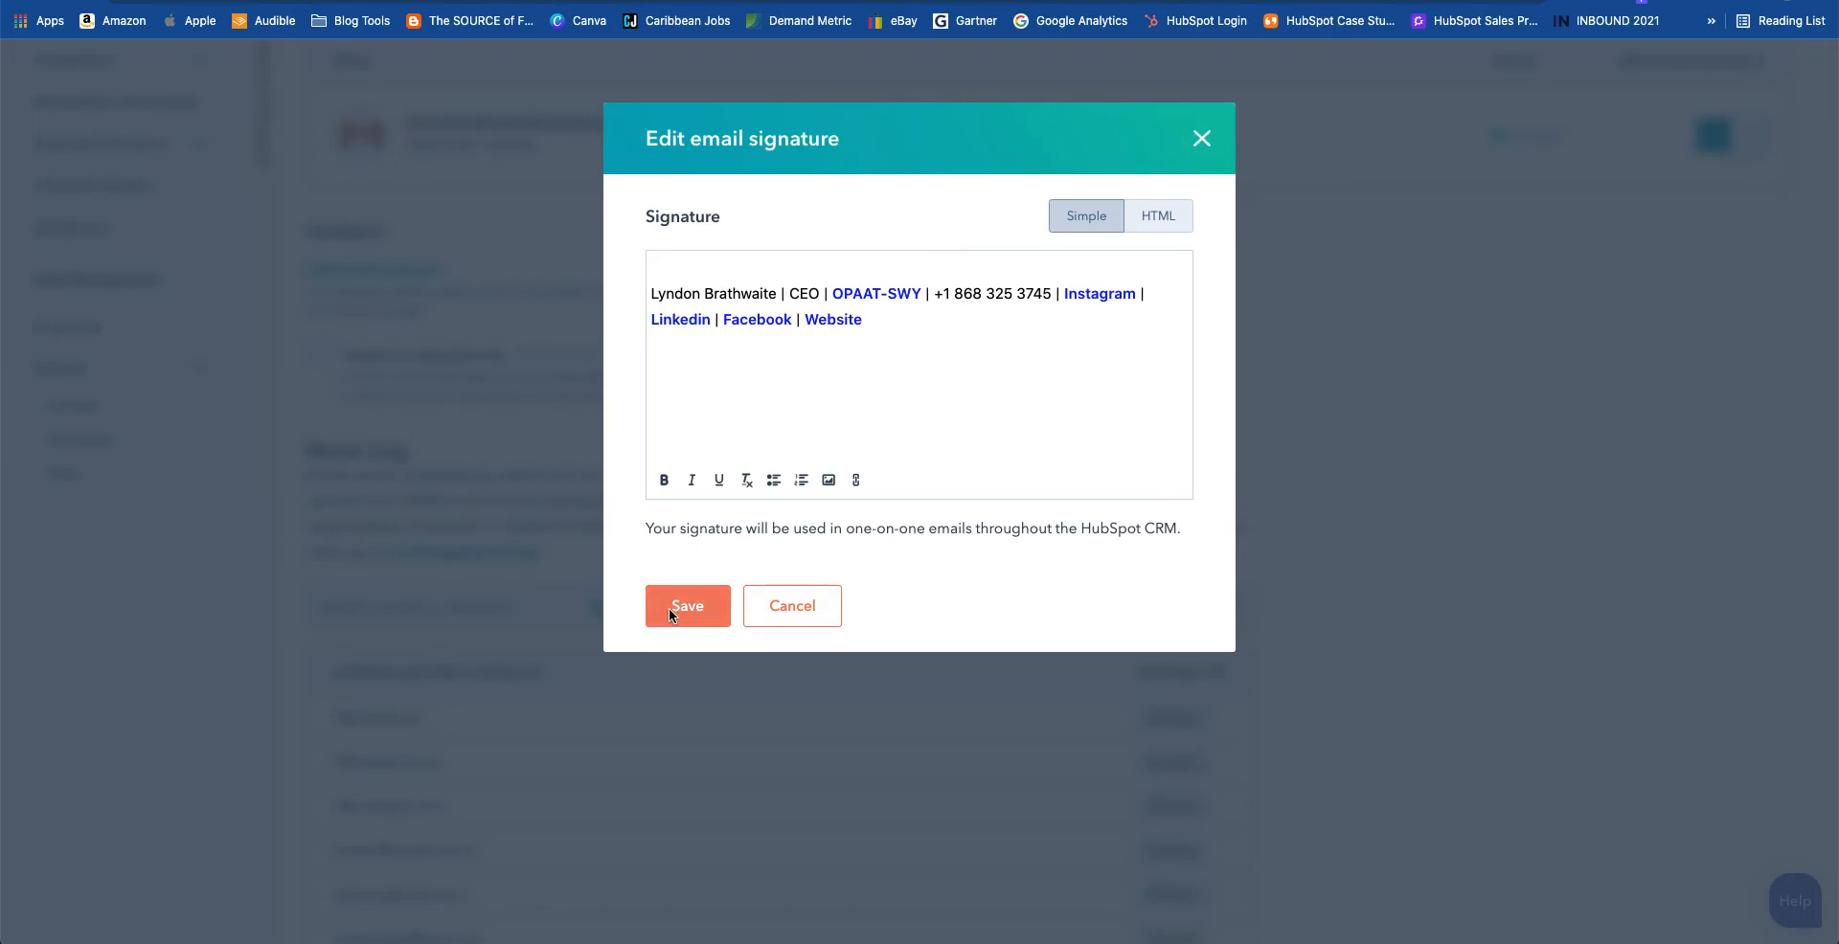
Save the signature and enable the Include unsubscribe link option for emails
{"action": "left_click", "coordinate": [686, 606]}
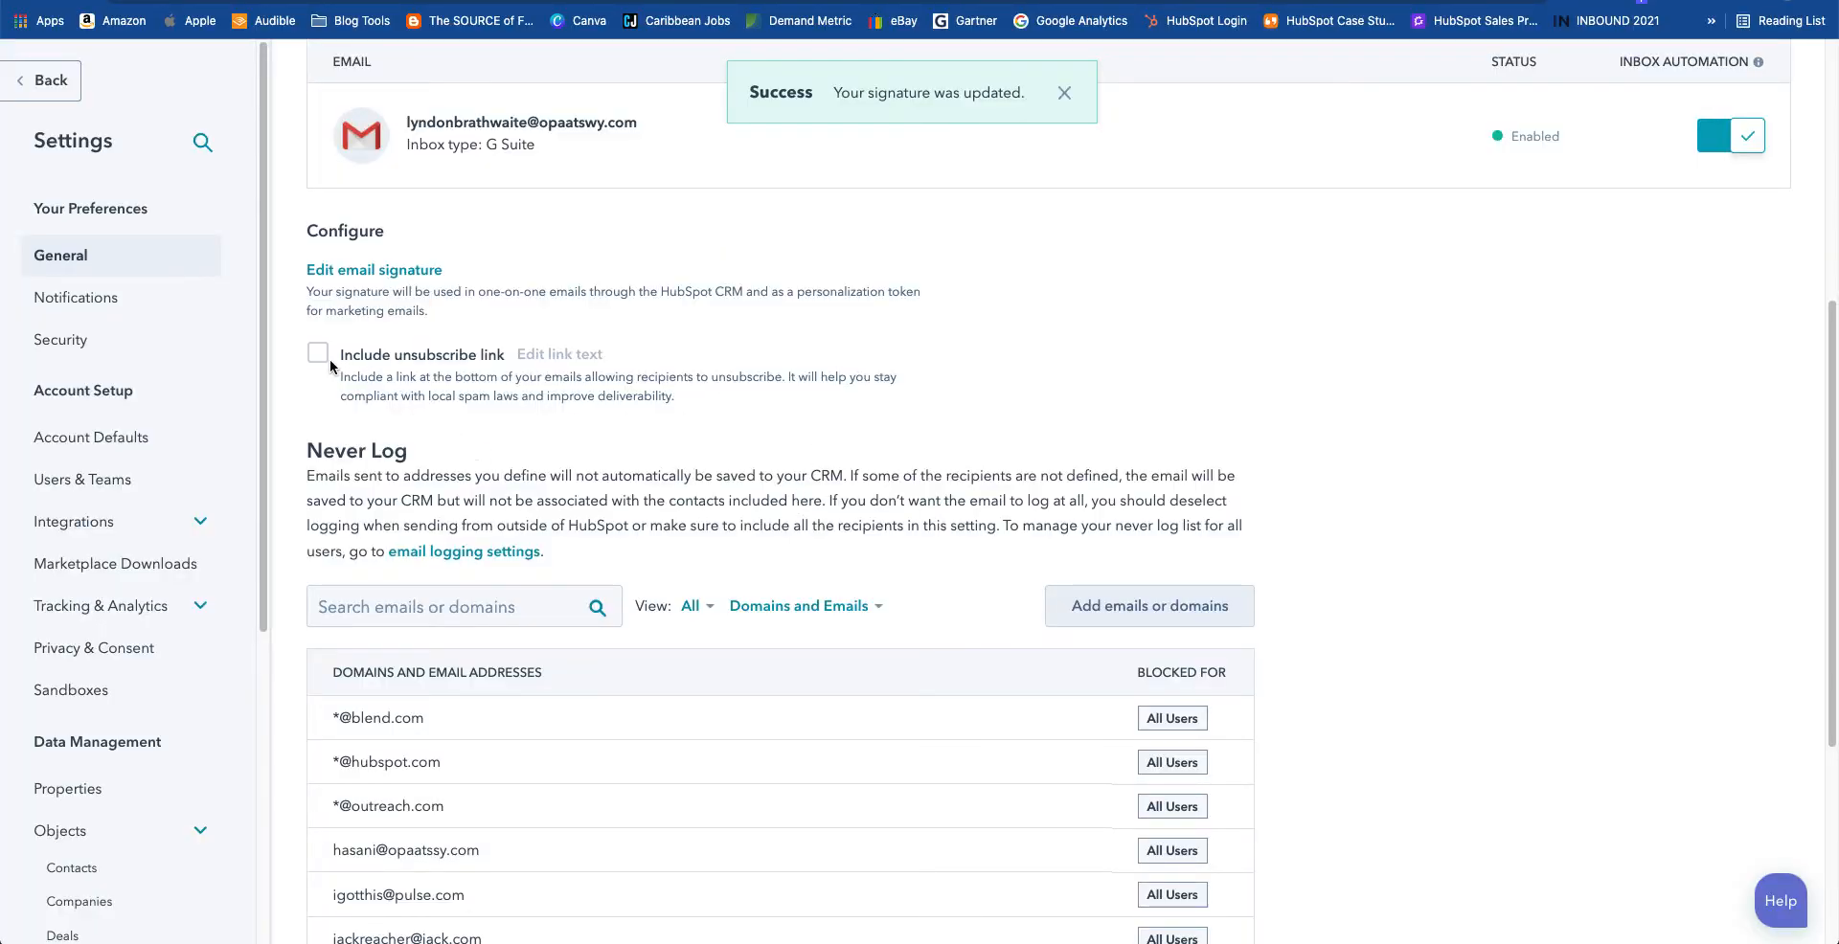
{"action": "left_click", "coordinate": [318, 354]}
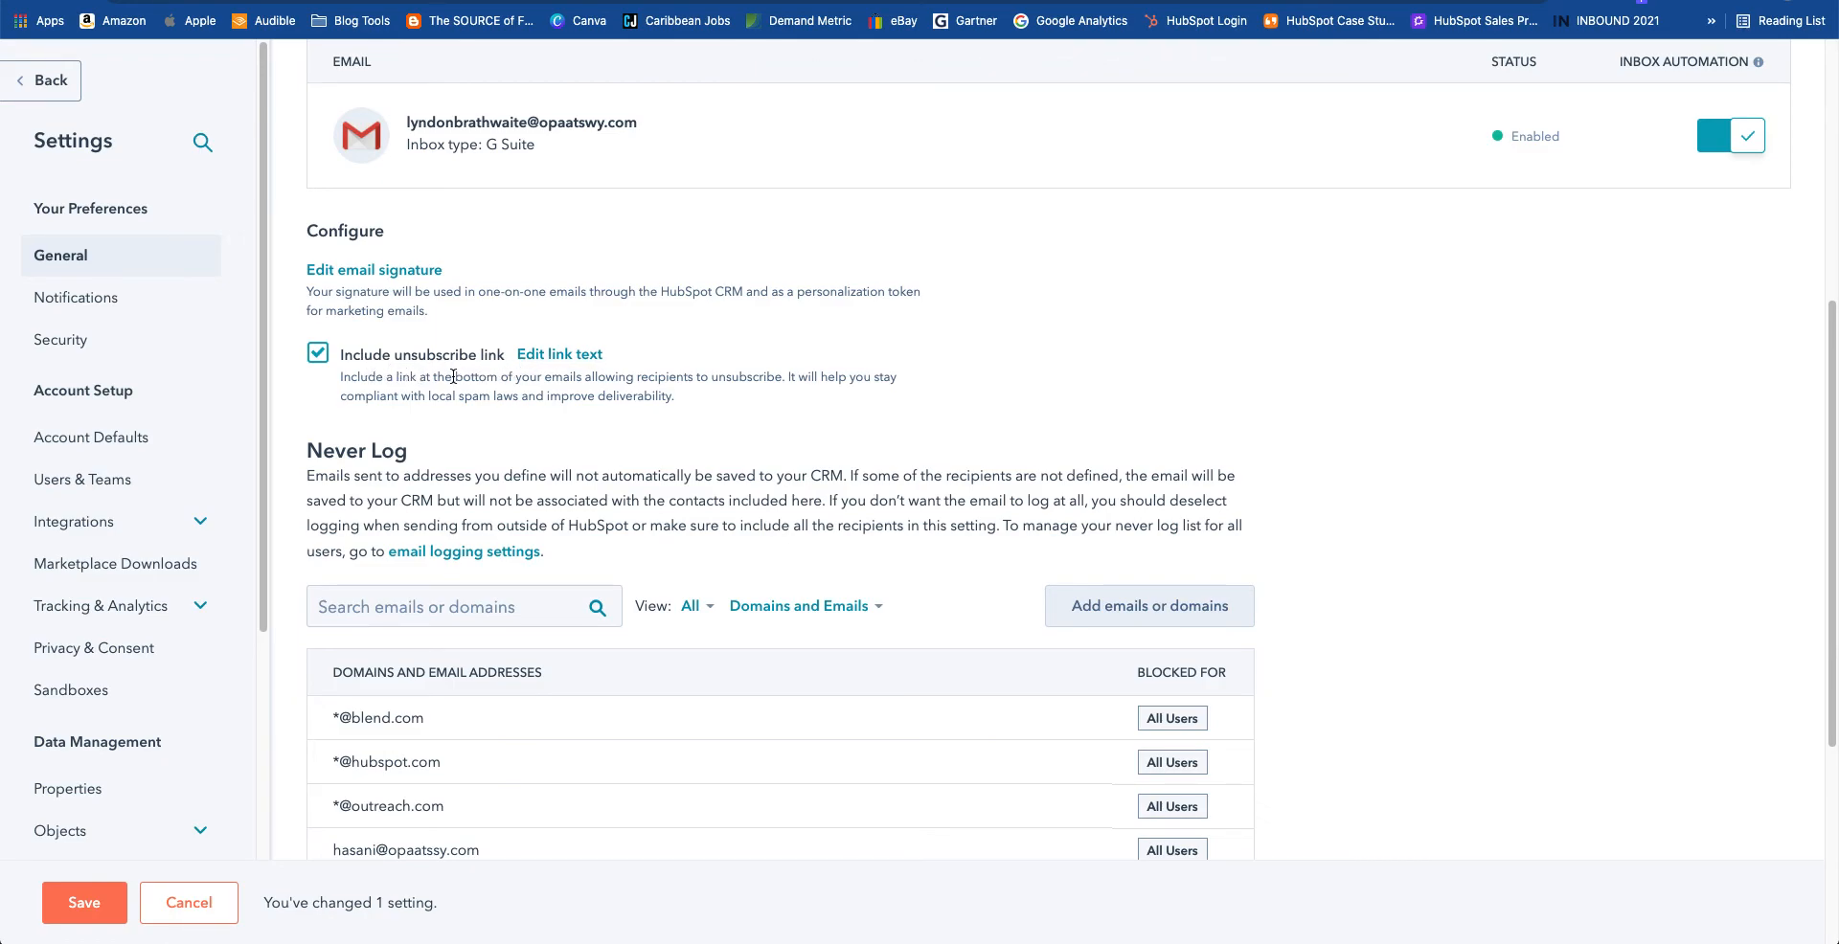
{"action": "mouse_move", "coordinate": [521, 389]}
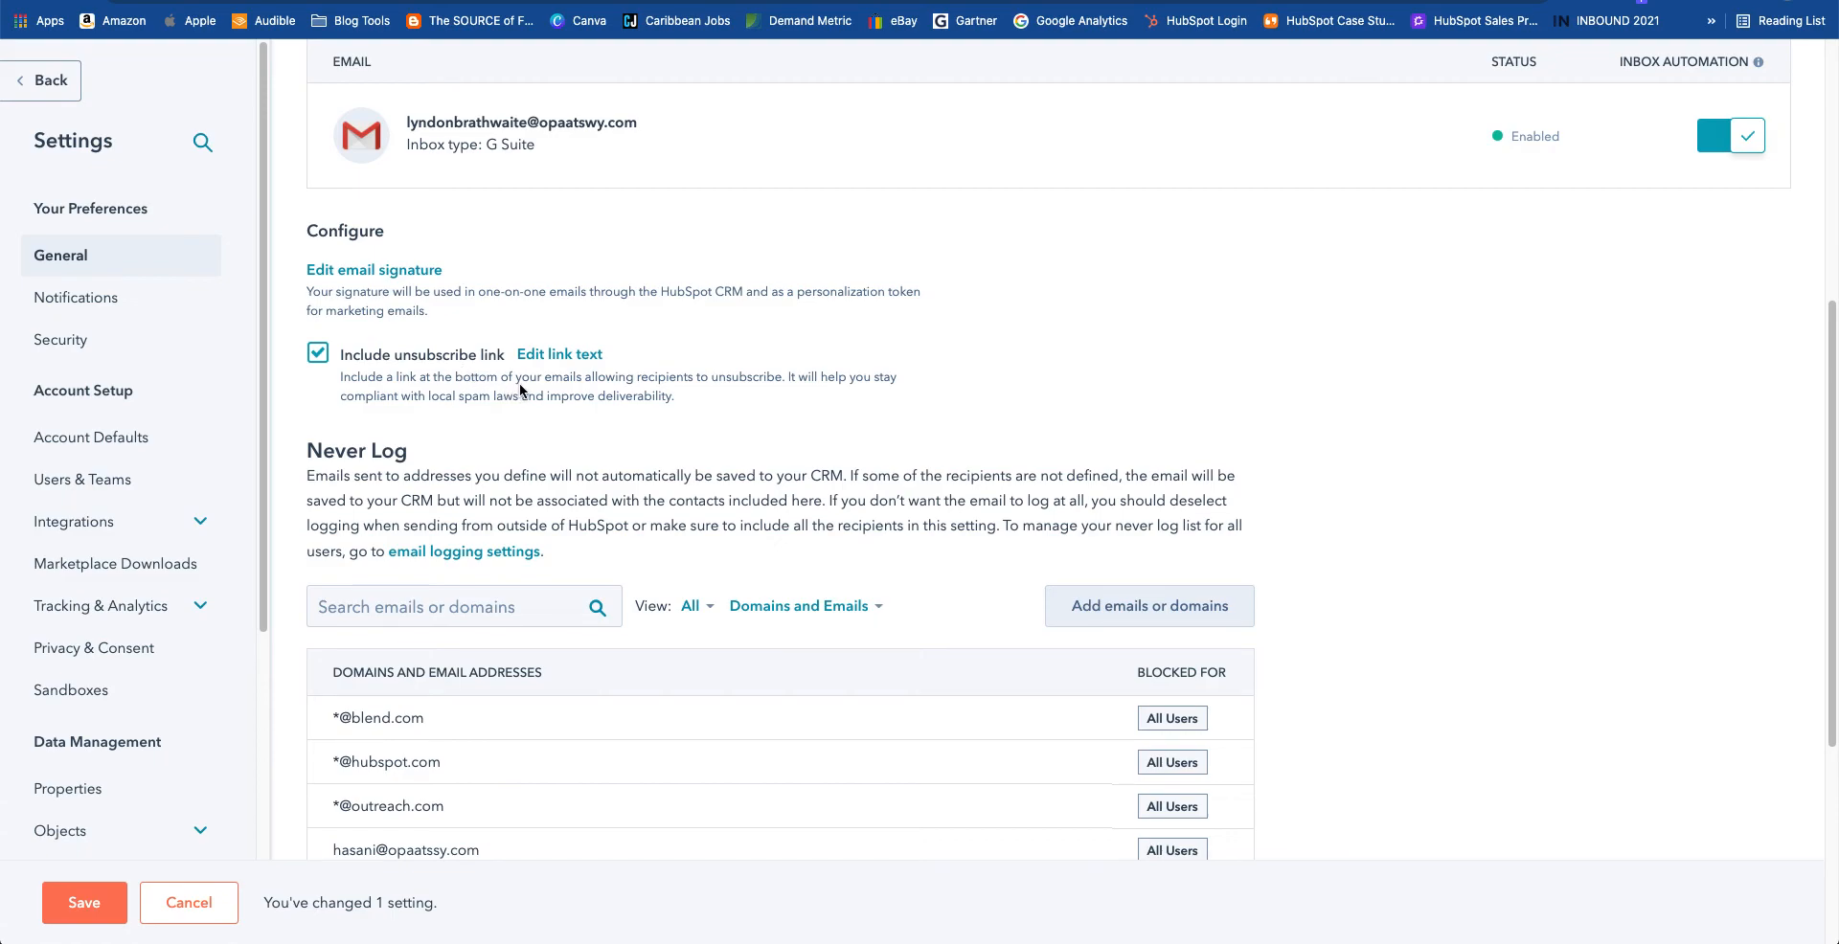
{"action": "mouse_move", "coordinate": [529, 392]}
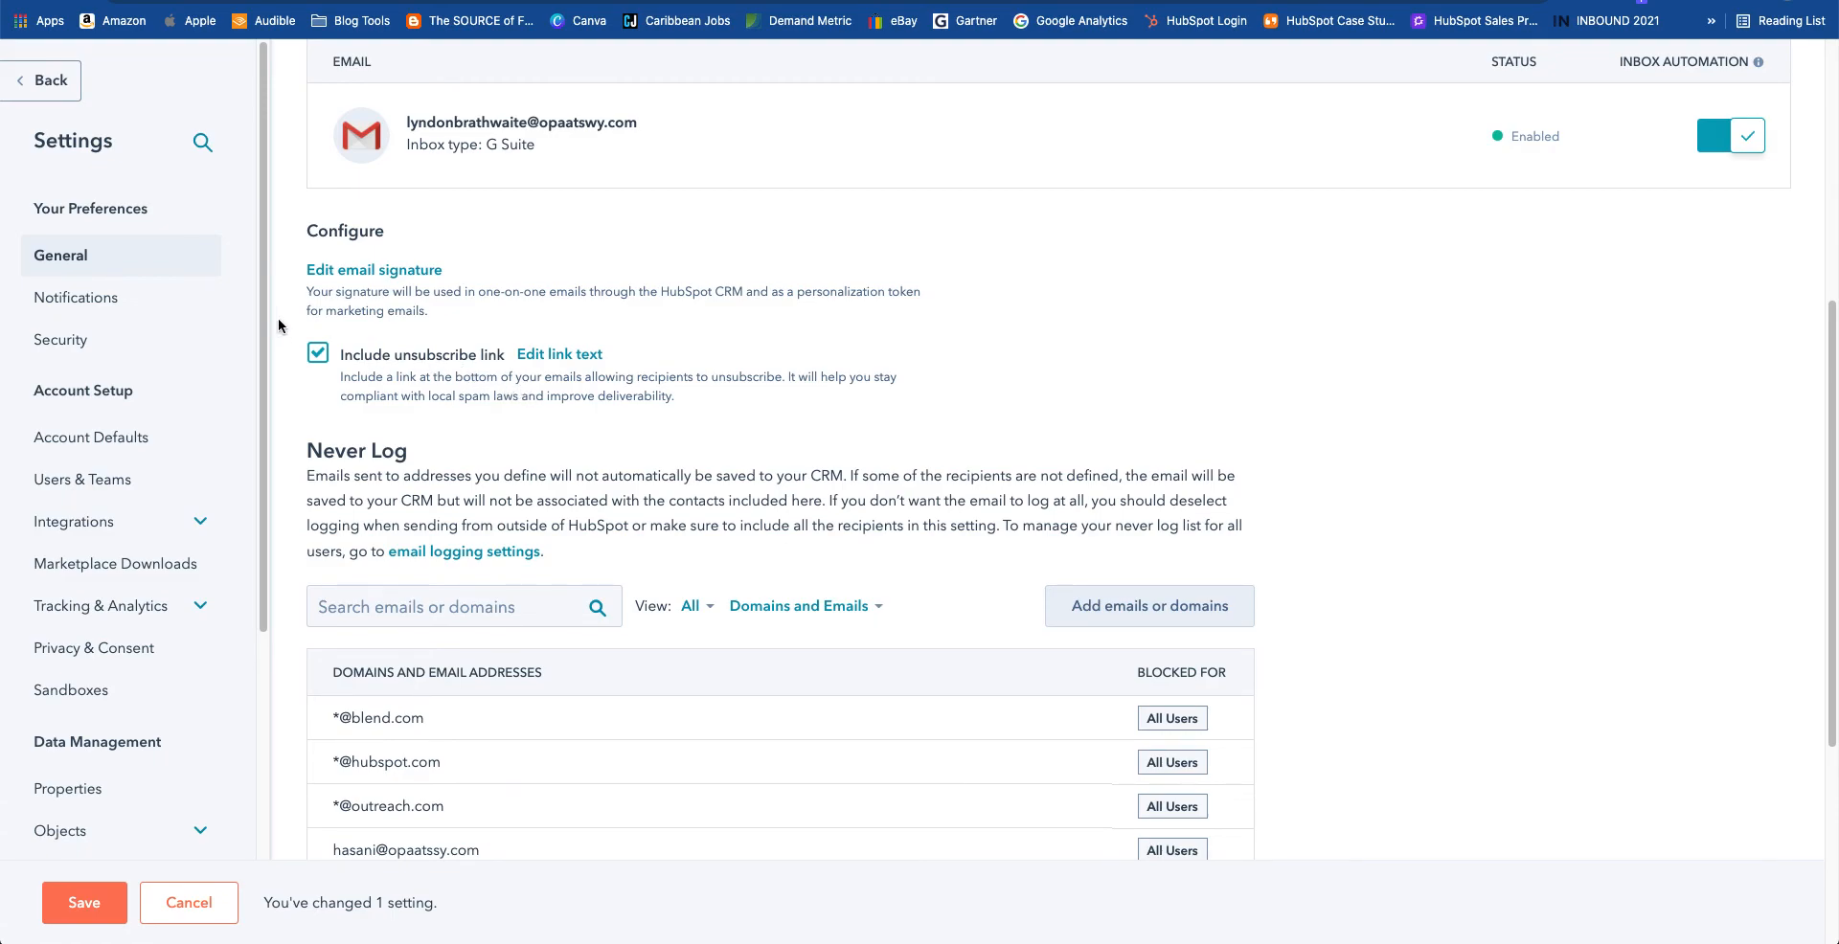
{"action": "mouse_move", "coordinate": [345, 299]}
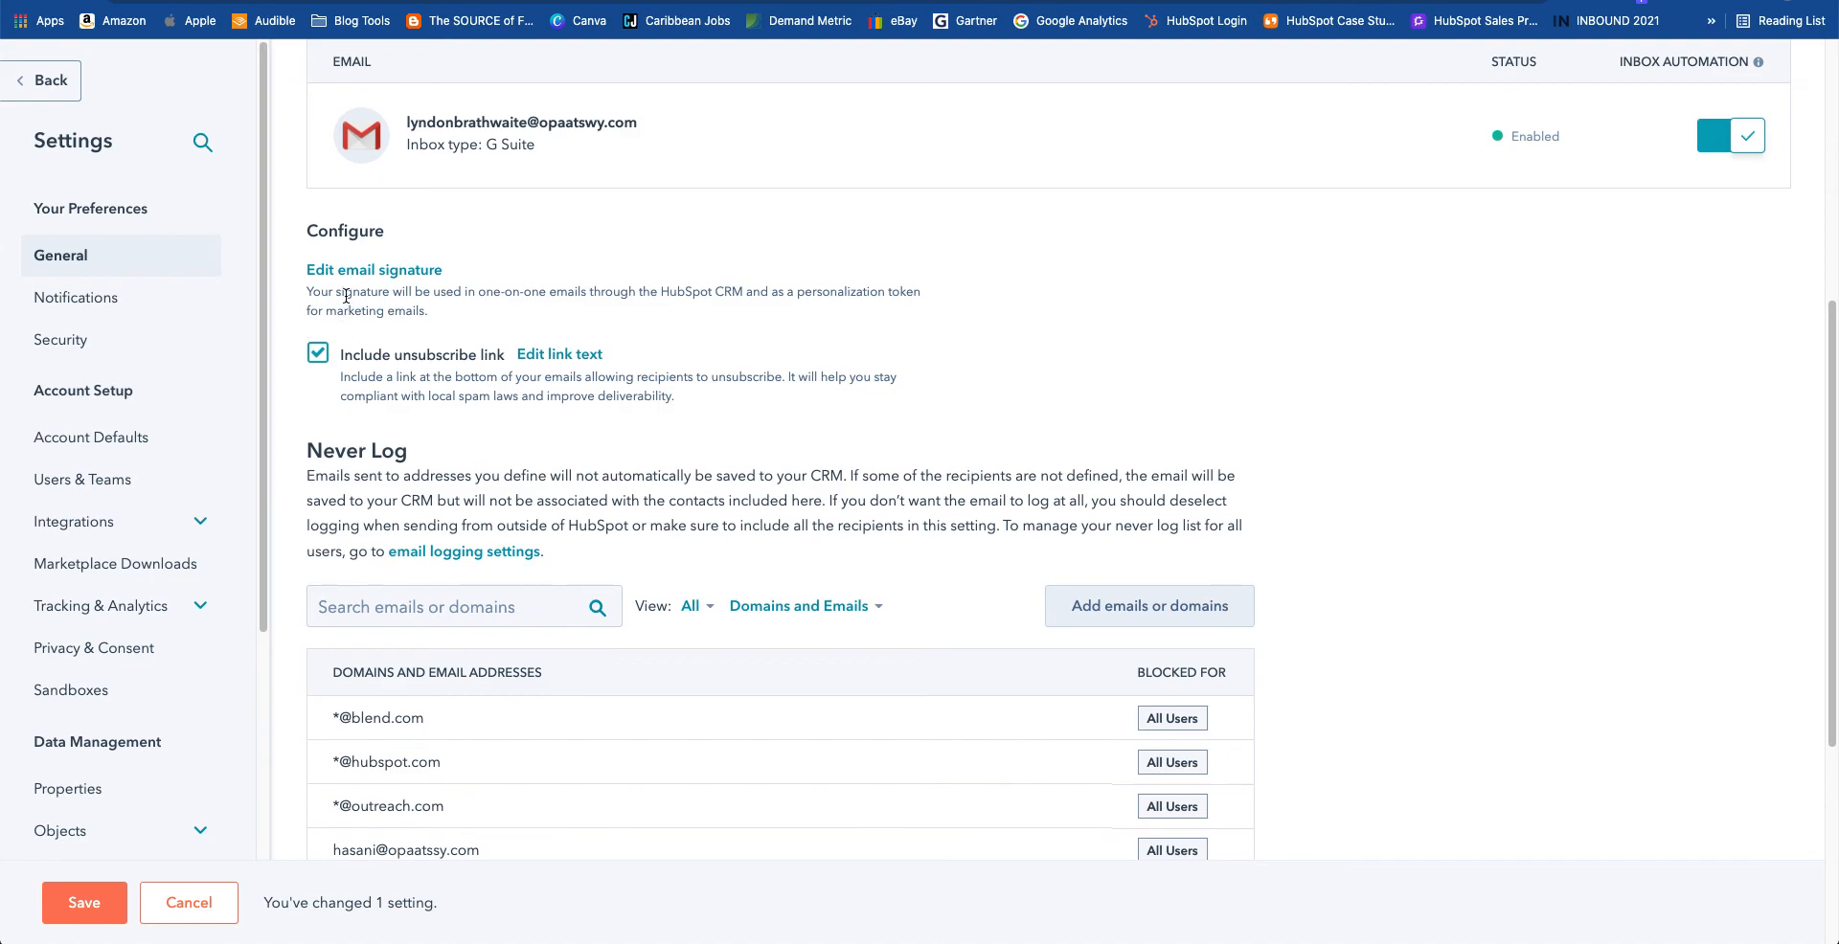